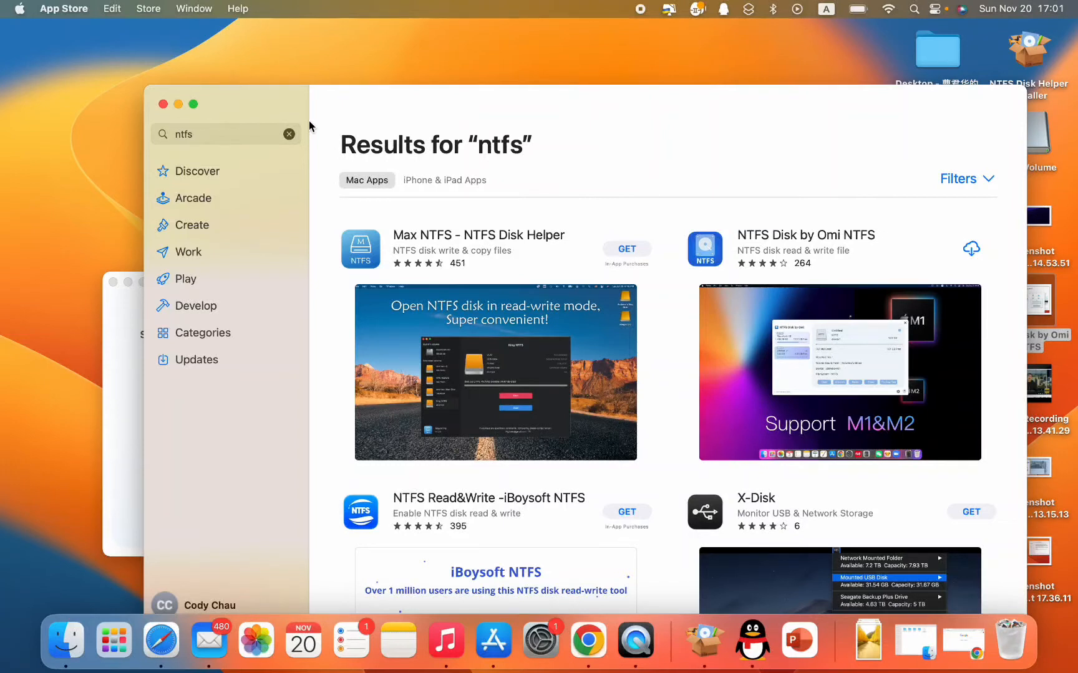
pyautogui.moveTo(774, 255)
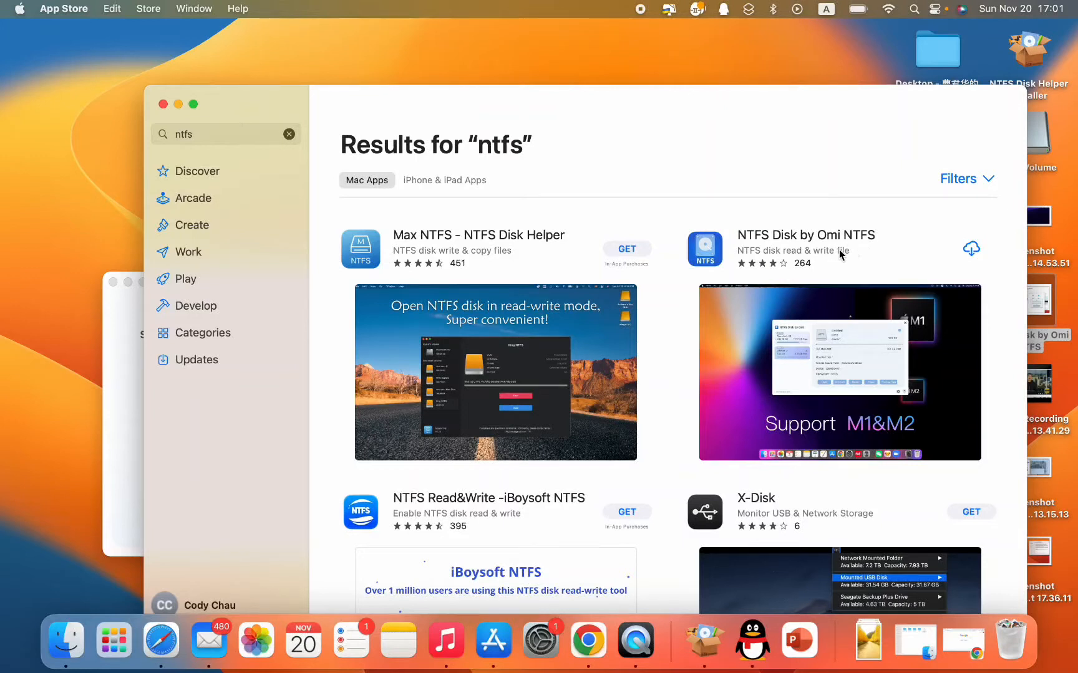
pyautogui.moveTo(863, 260)
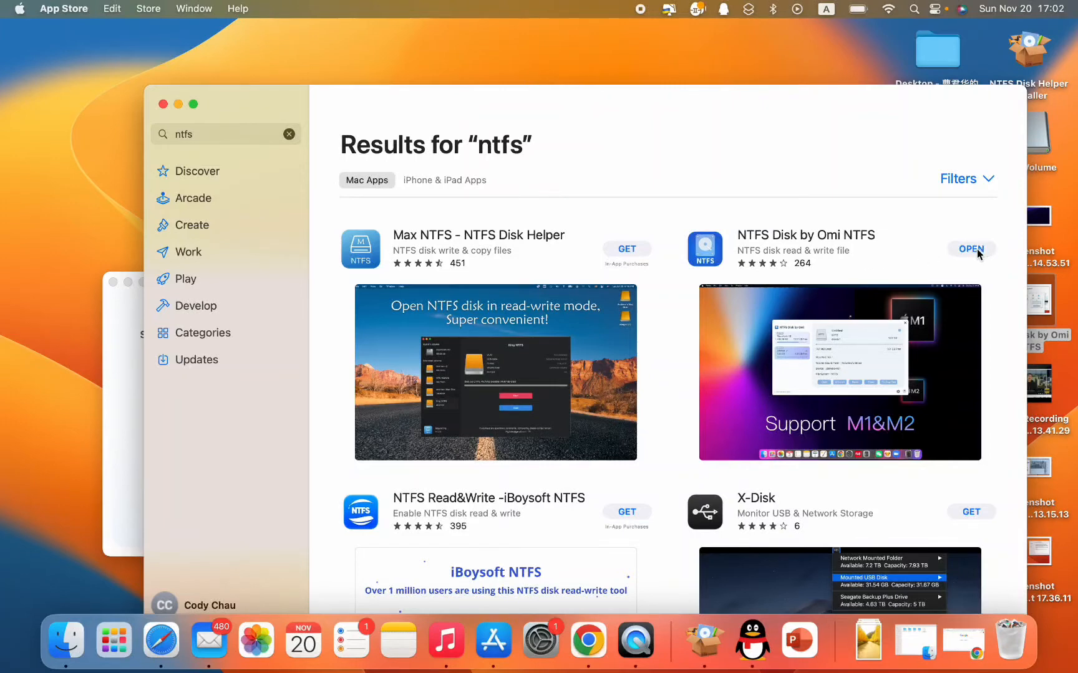
# - Launch NTFS Disk from the App Store and open the New Volume disk from its list
pyautogui.click(970, 248)
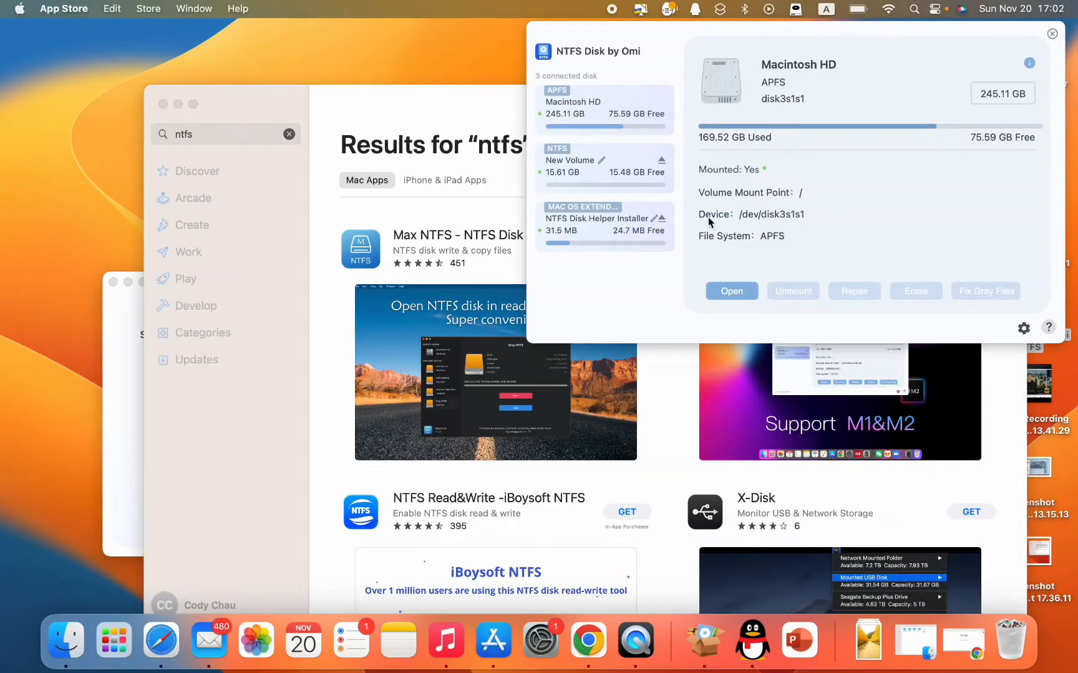
pyautogui.click(604, 168)
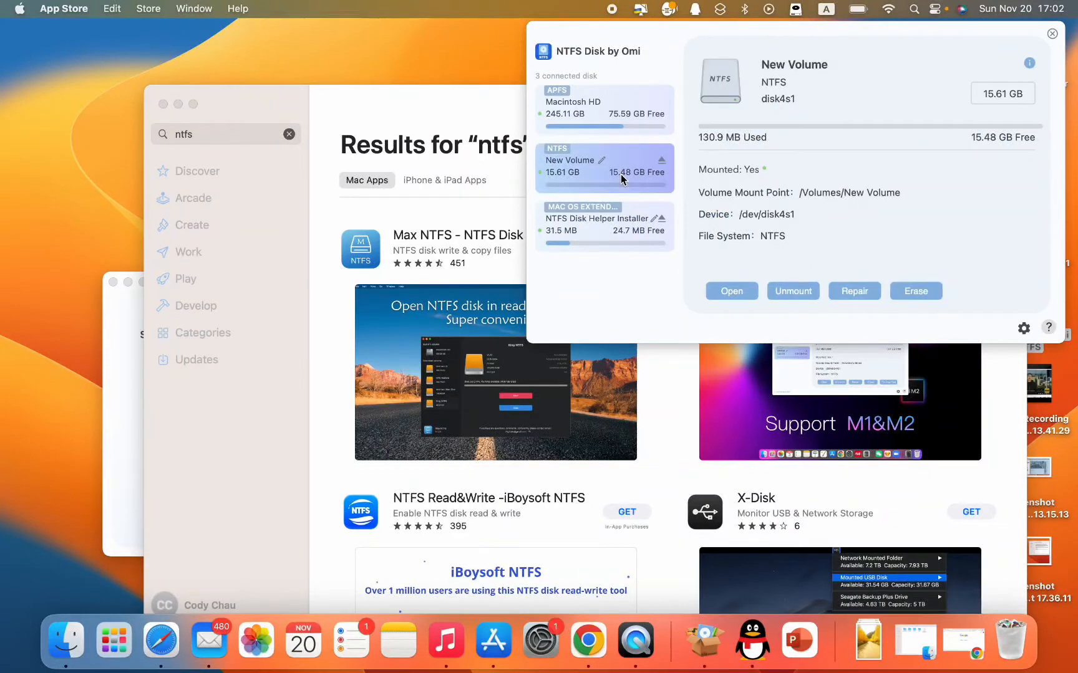
pyautogui.moveTo(564, 164)
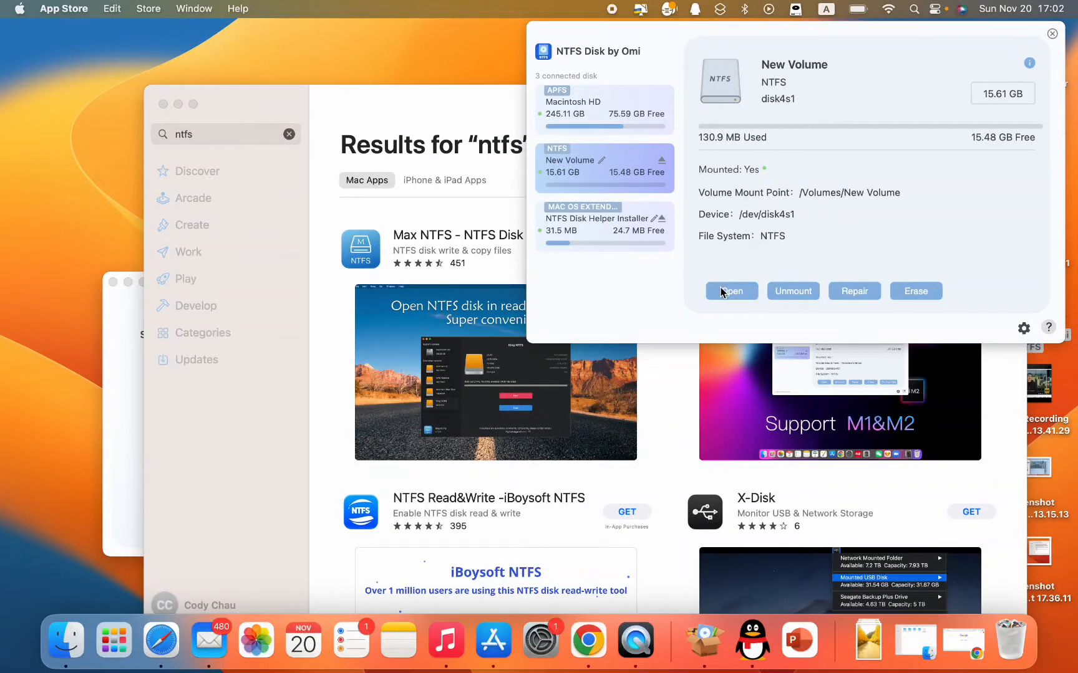
pyautogui.click(731, 291)
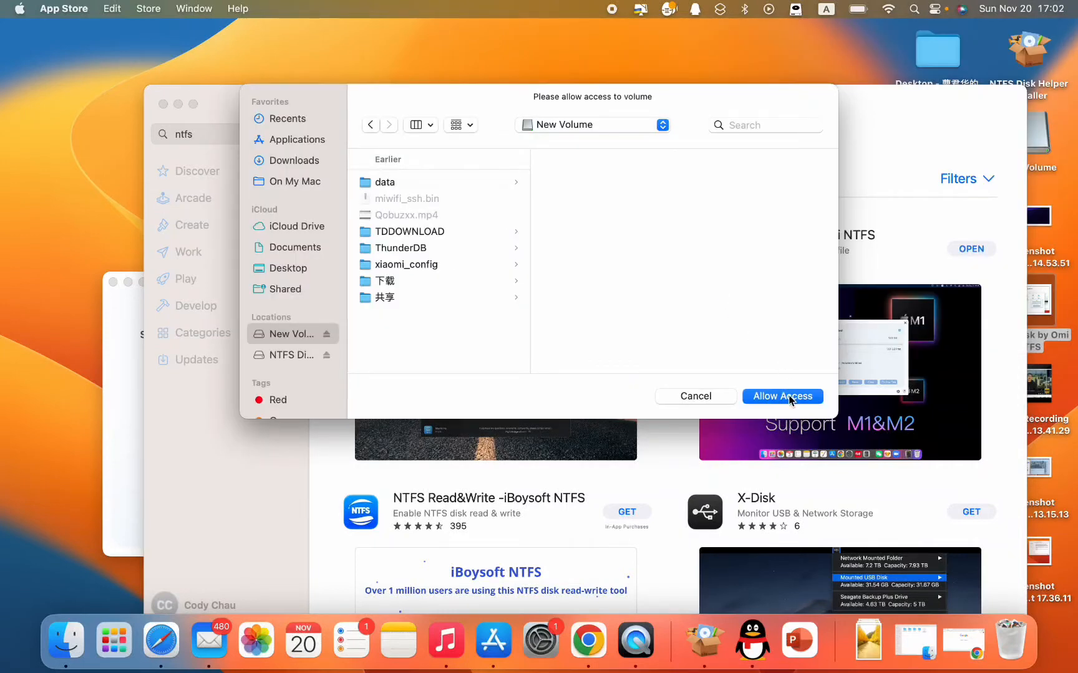
# - Allow access to New Volume and start the free download of the read-write plug-in
pyautogui.click(782, 395)
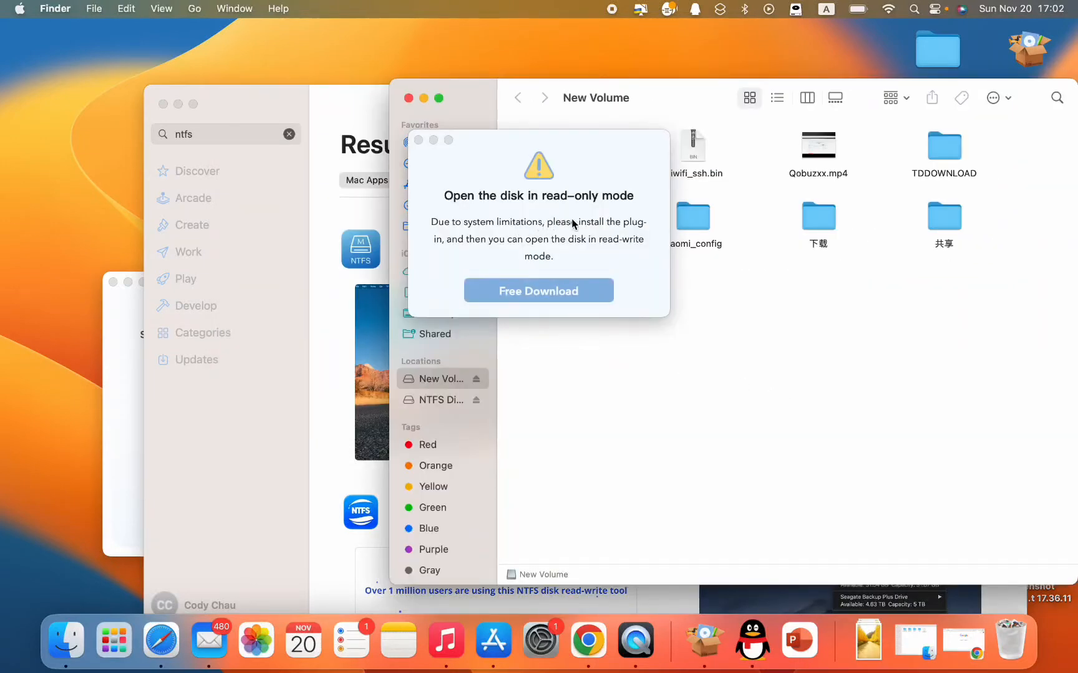
pyautogui.moveTo(512, 243)
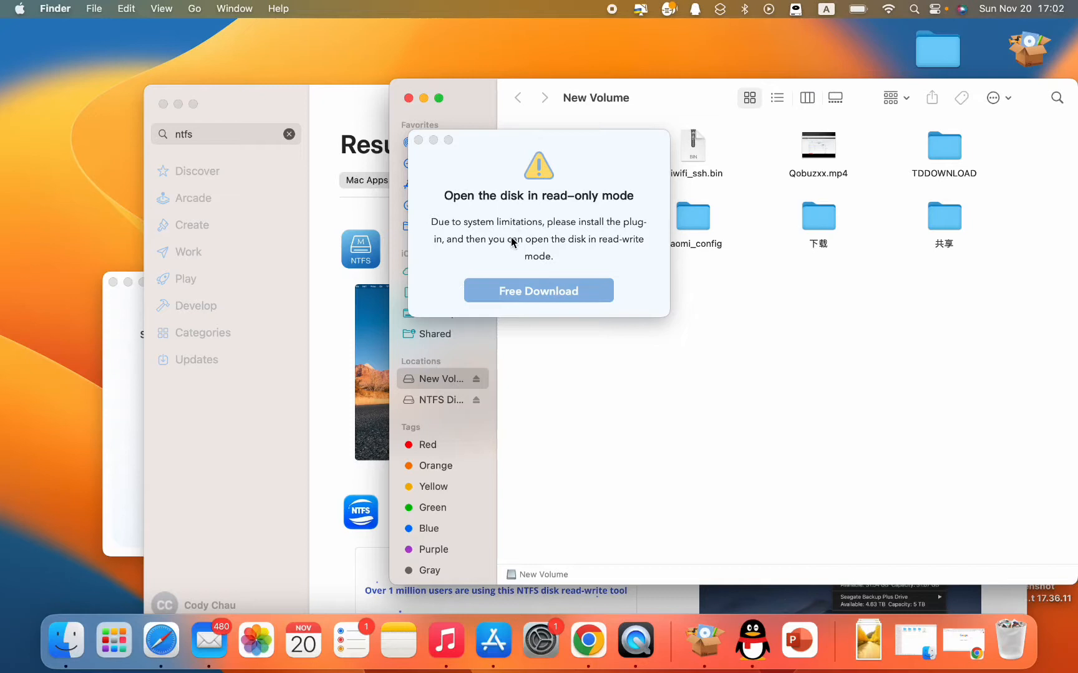
pyautogui.moveTo(624, 237)
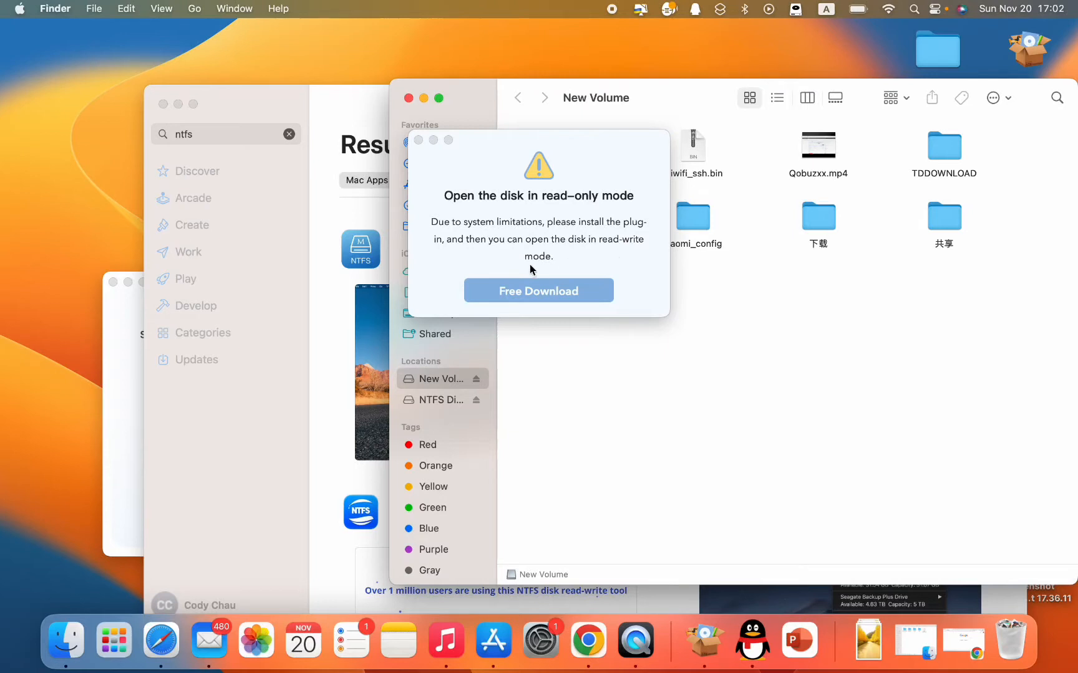
pyautogui.moveTo(529, 300)
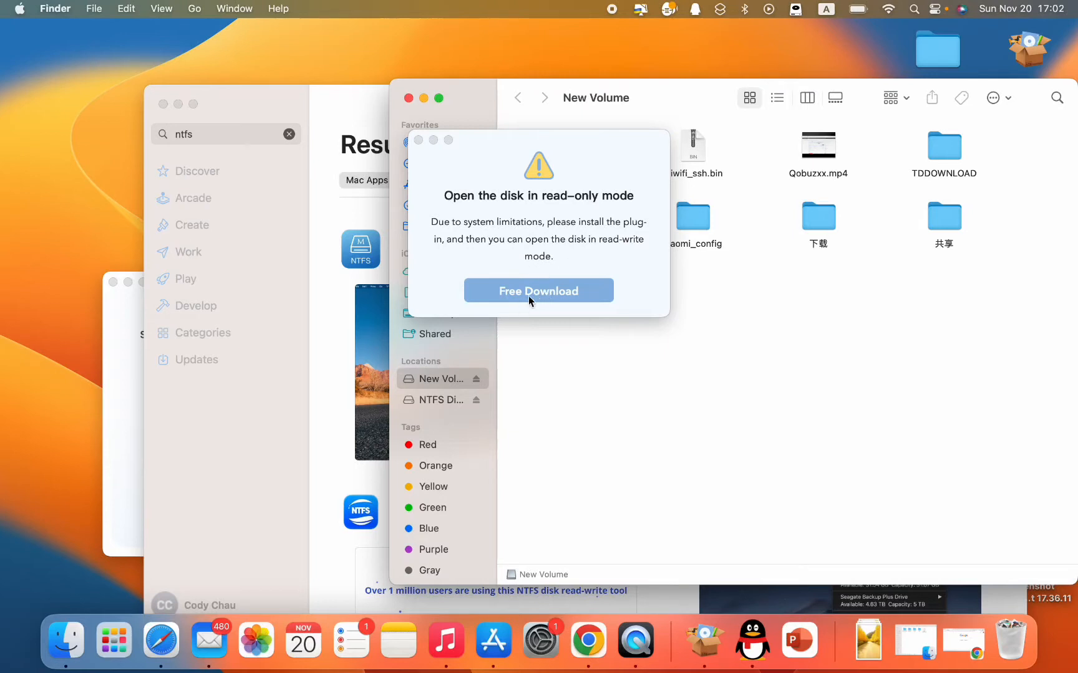
pyautogui.moveTo(565, 285)
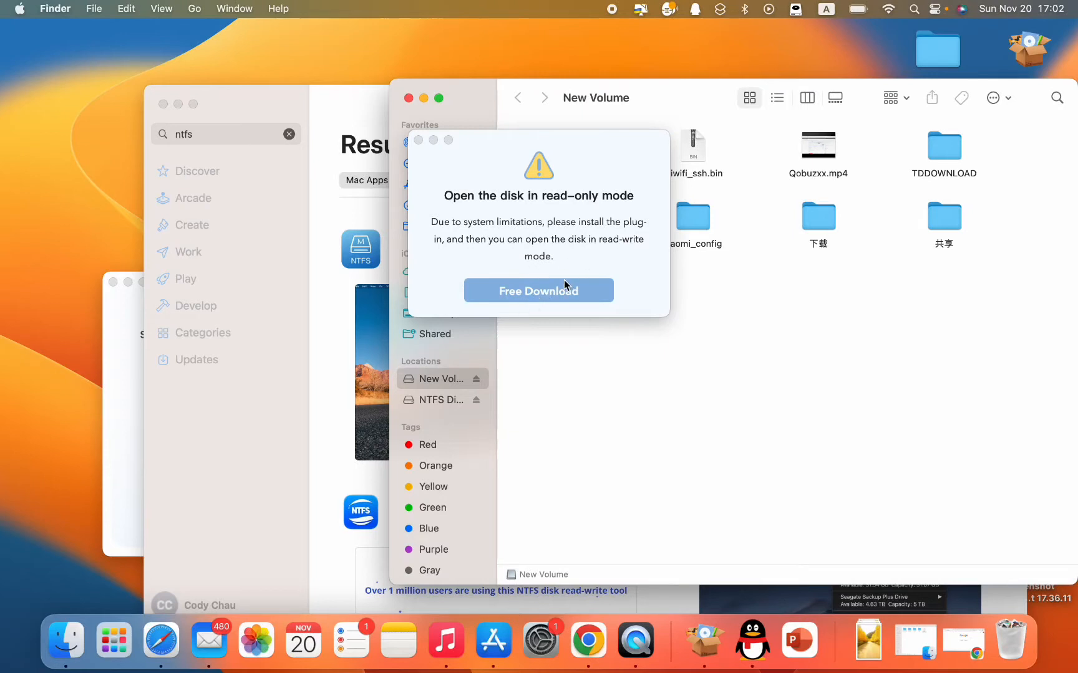
pyautogui.click(538, 291)
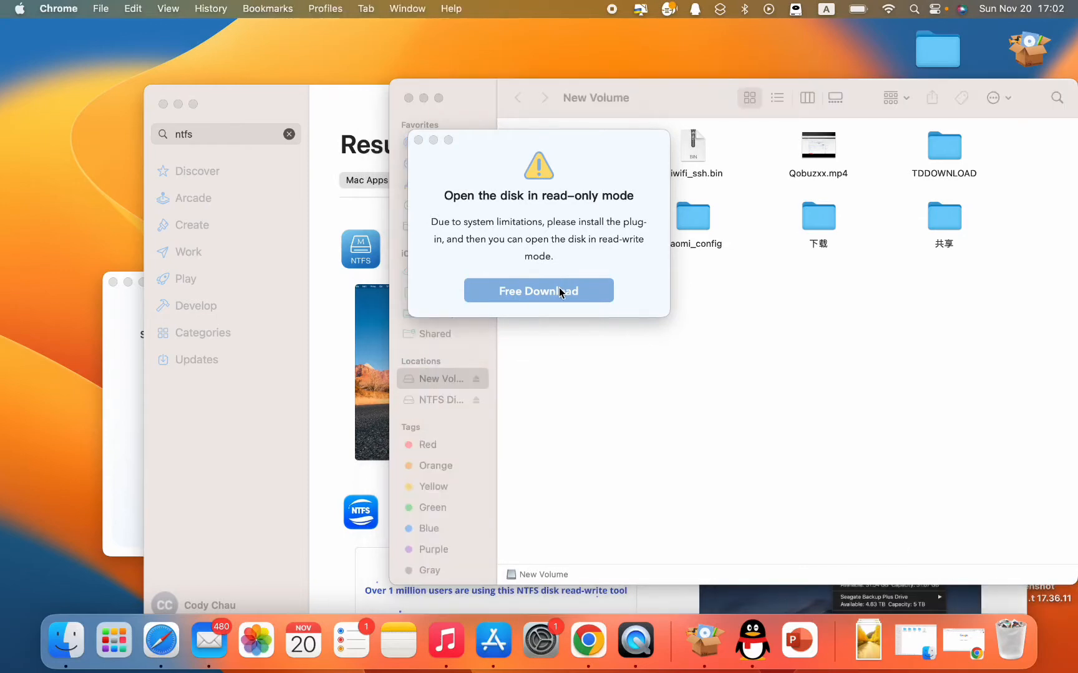
# - Download the helper installer .dmg in Chrome and keep it despite the harmful-file warning
pyautogui.click(537, 290)
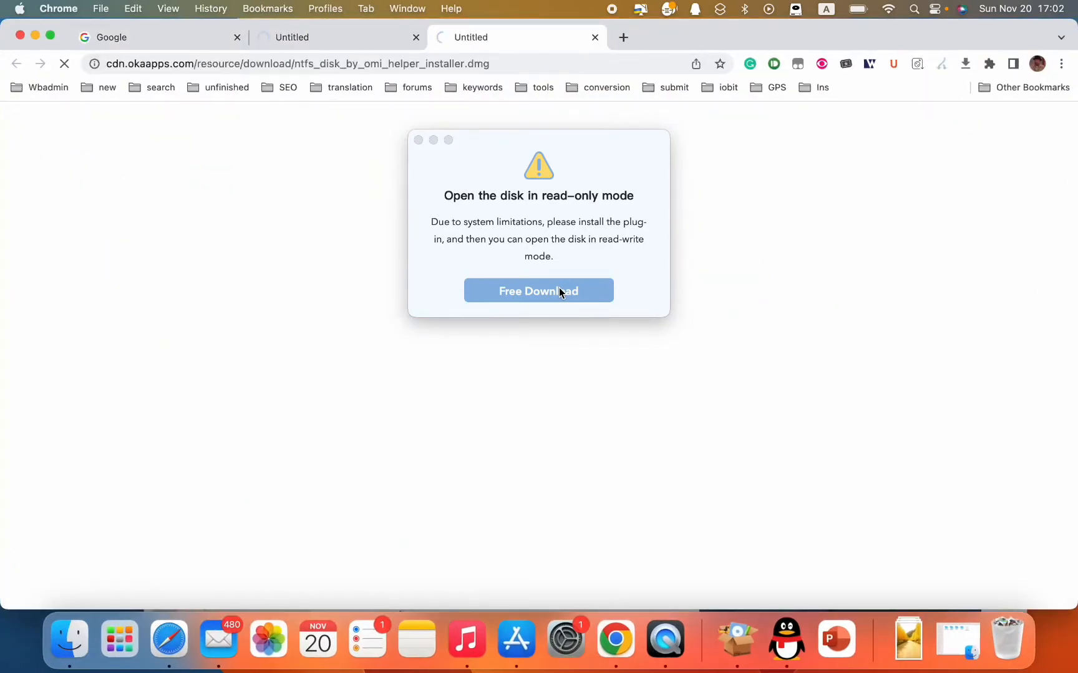
pyautogui.click(538, 291)
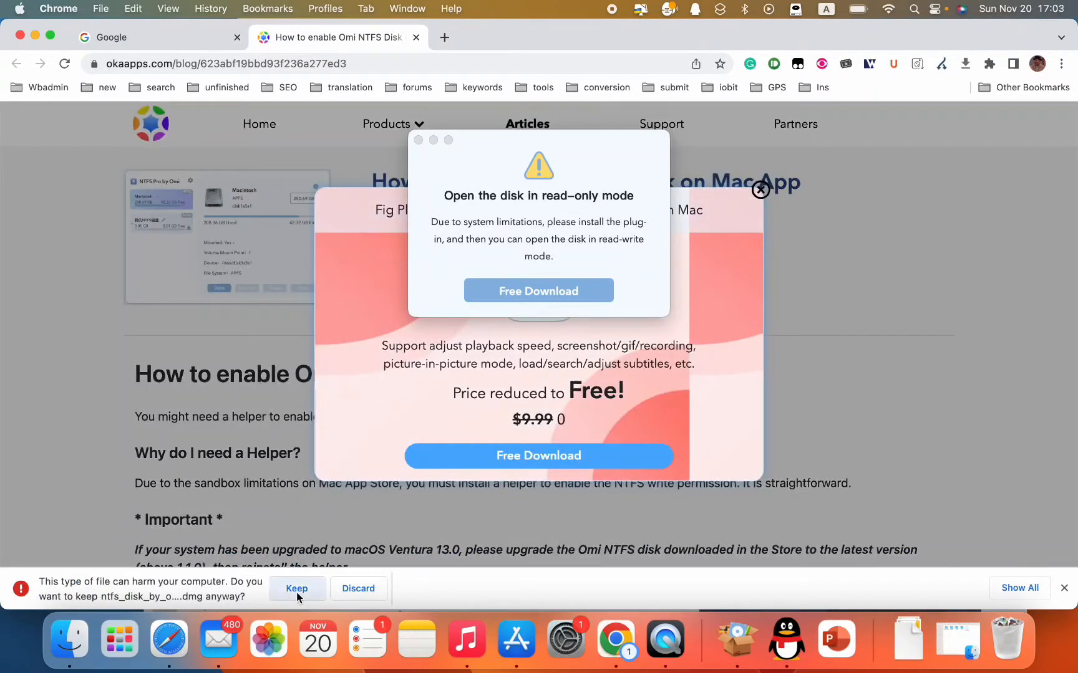
pyautogui.click(295, 588)
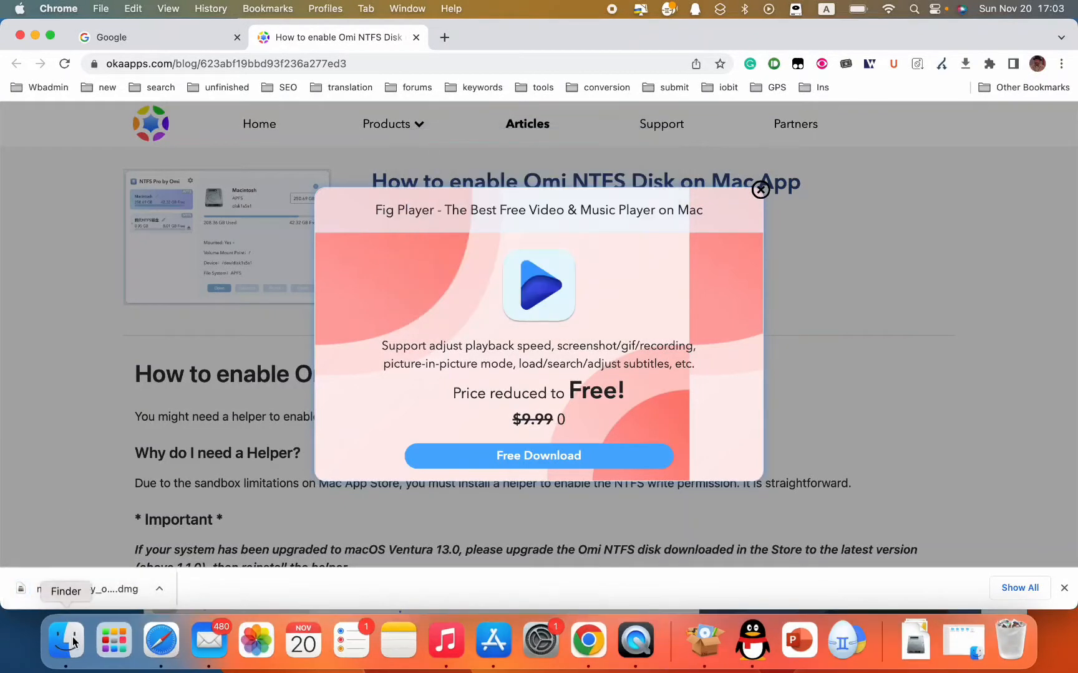
# - Show Downloads in Finder and select ntfs_disk_by_omi_helper_installer (1).dmg
pyautogui.click(65, 641)
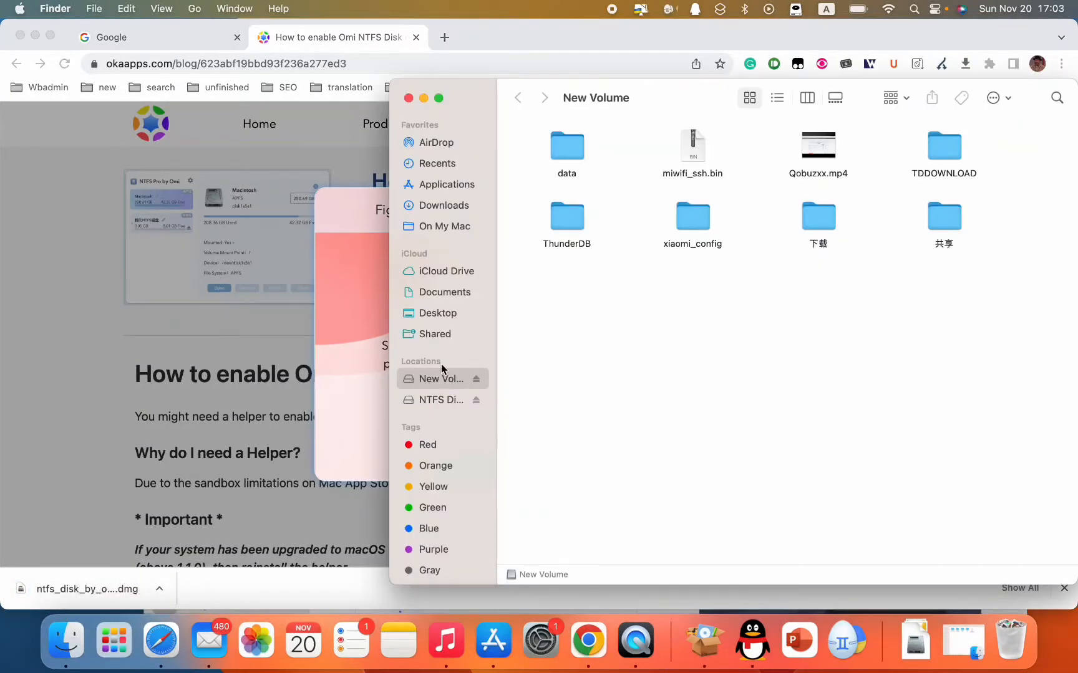
pyautogui.moveTo(439, 225)
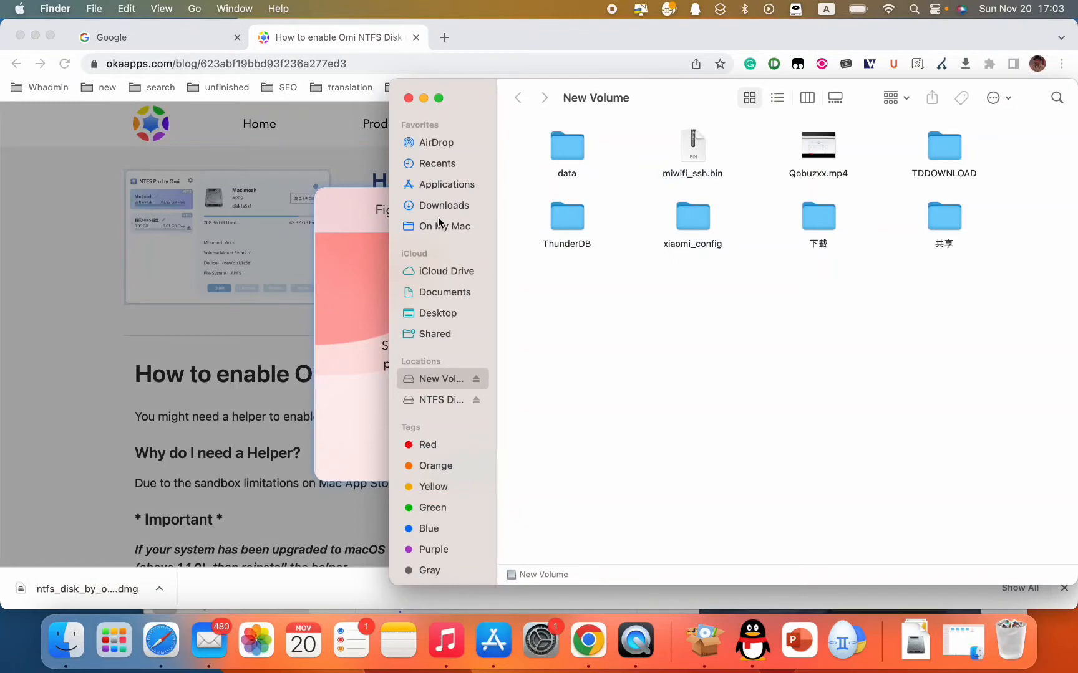
pyautogui.click(445, 204)
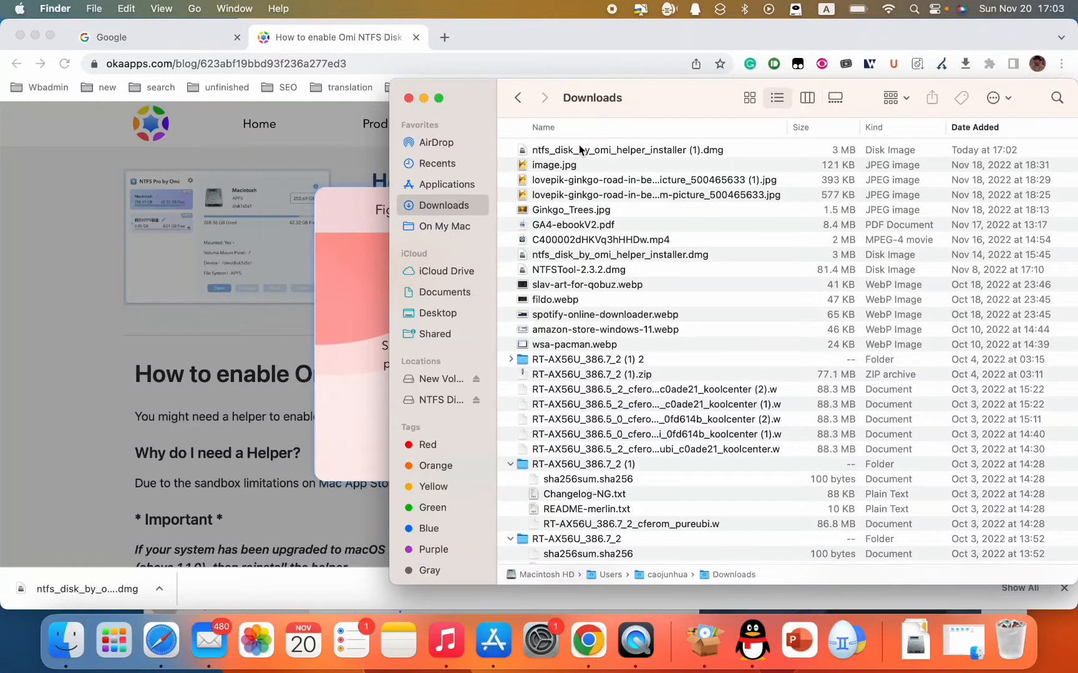
pyautogui.moveTo(612, 160)
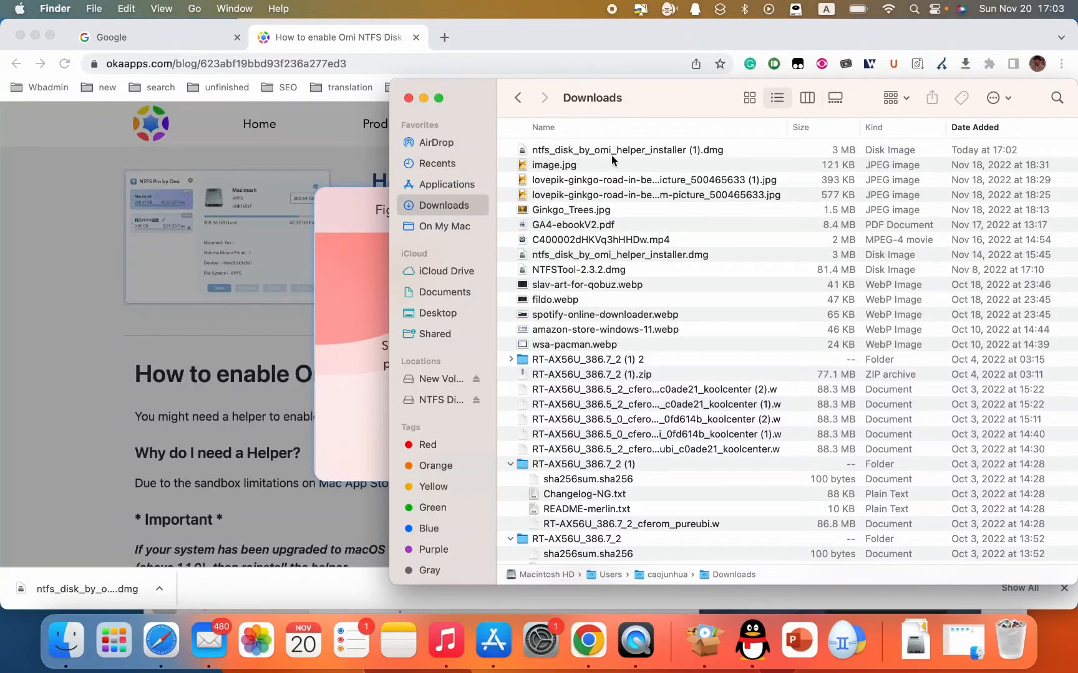
pyautogui.click(628, 150)
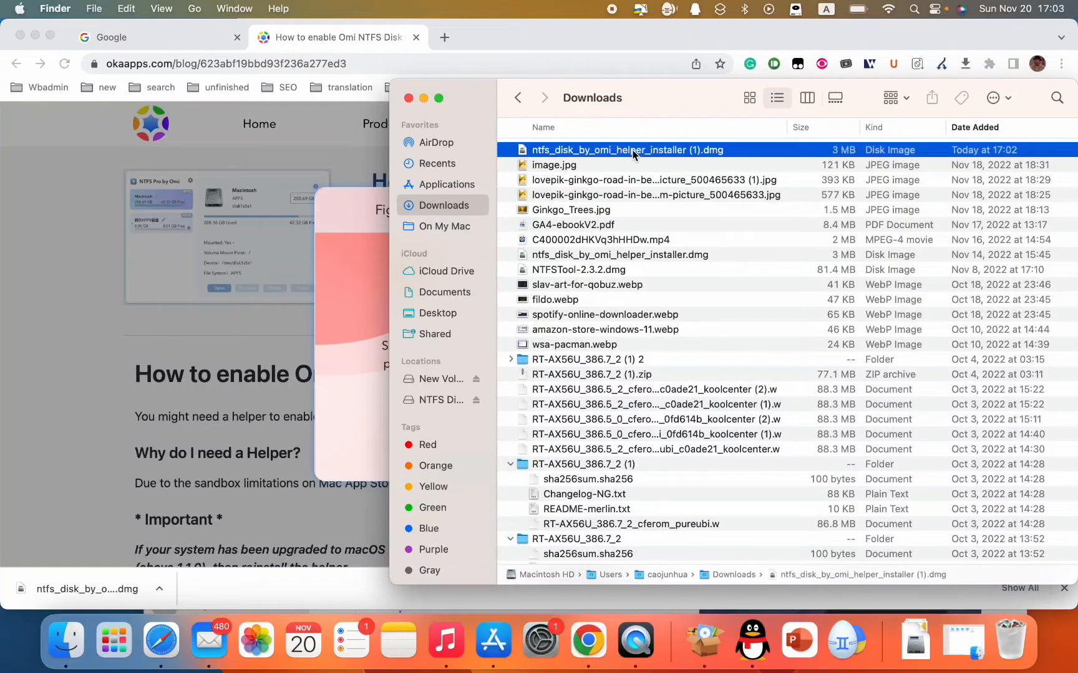
# - Run xNTFS Helper Installer from the disk image and authorize the helper installation with the password
pyautogui.doubleClick(628, 149)
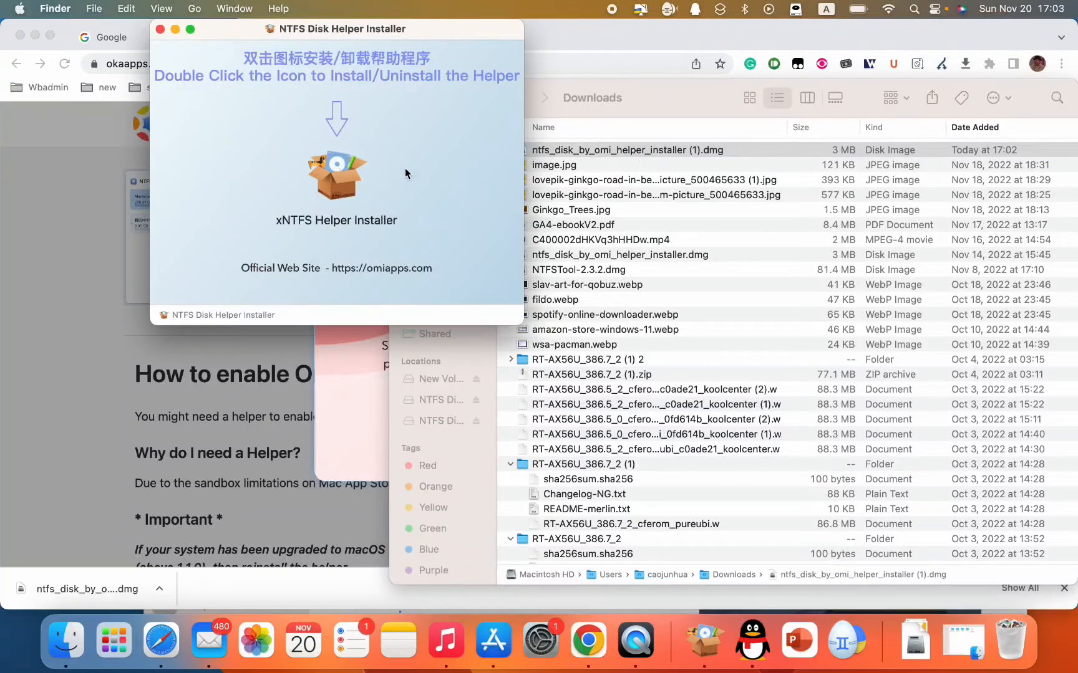
pyautogui.moveTo(333, 191)
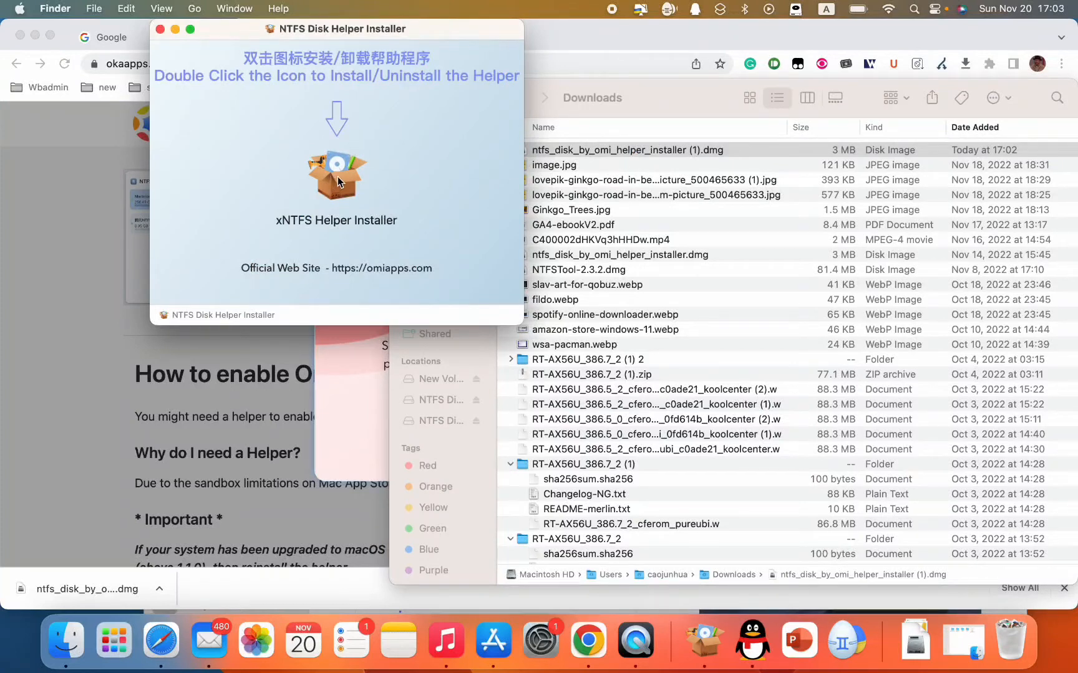
pyautogui.click(336, 176)
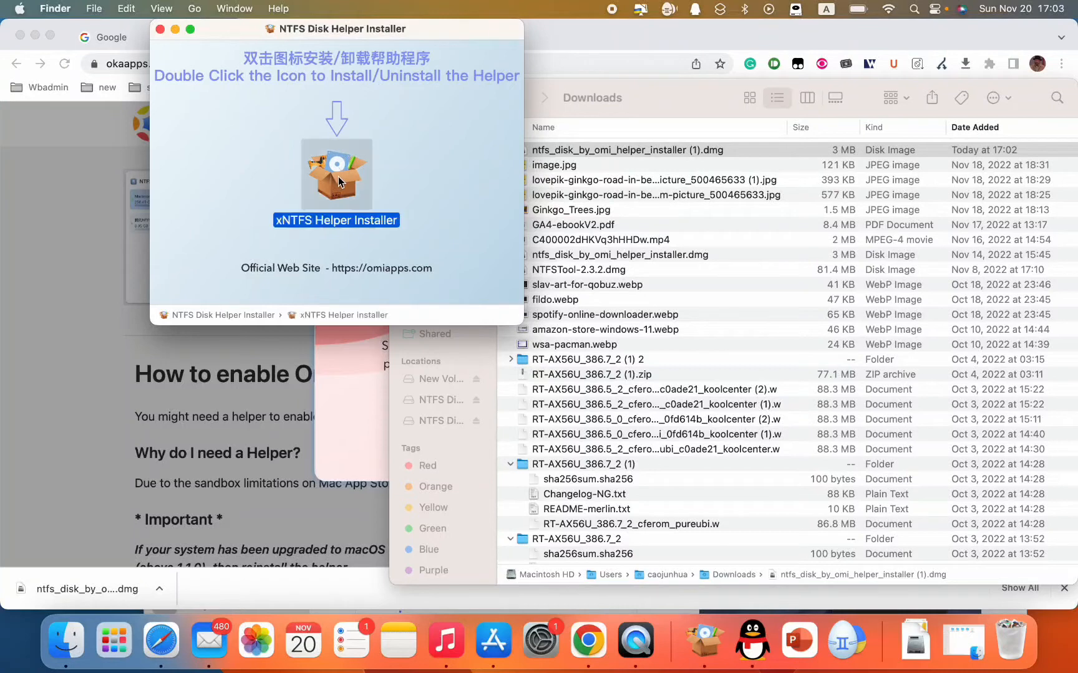
pyautogui.doubleClick(335, 172)
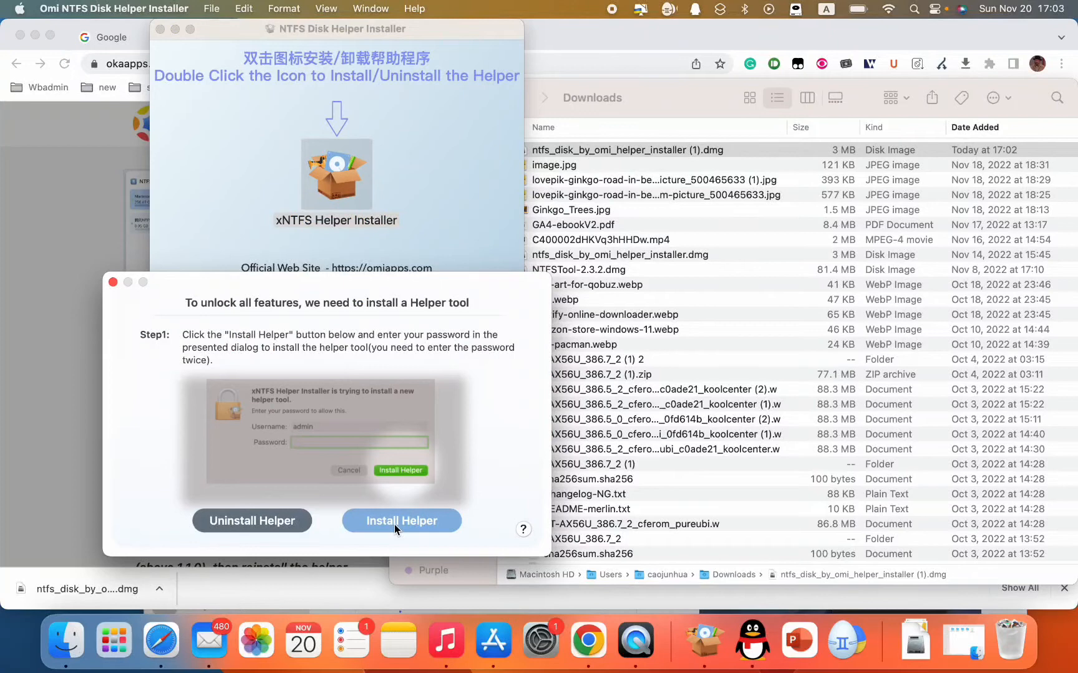
pyautogui.click(402, 521)
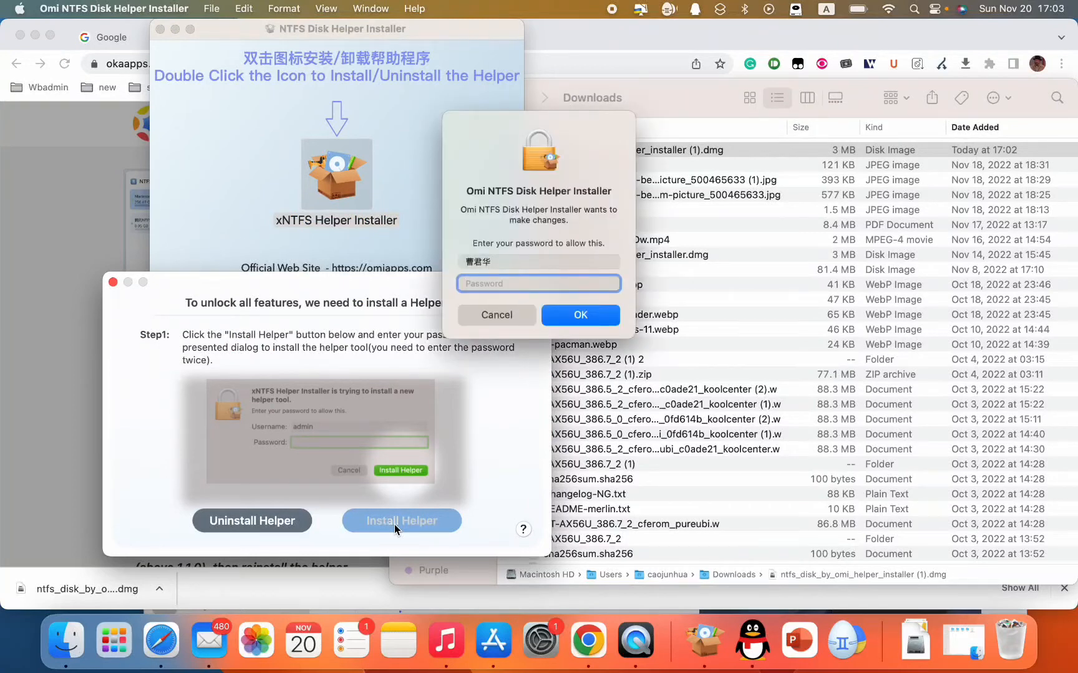
pyautogui.write('•••••')
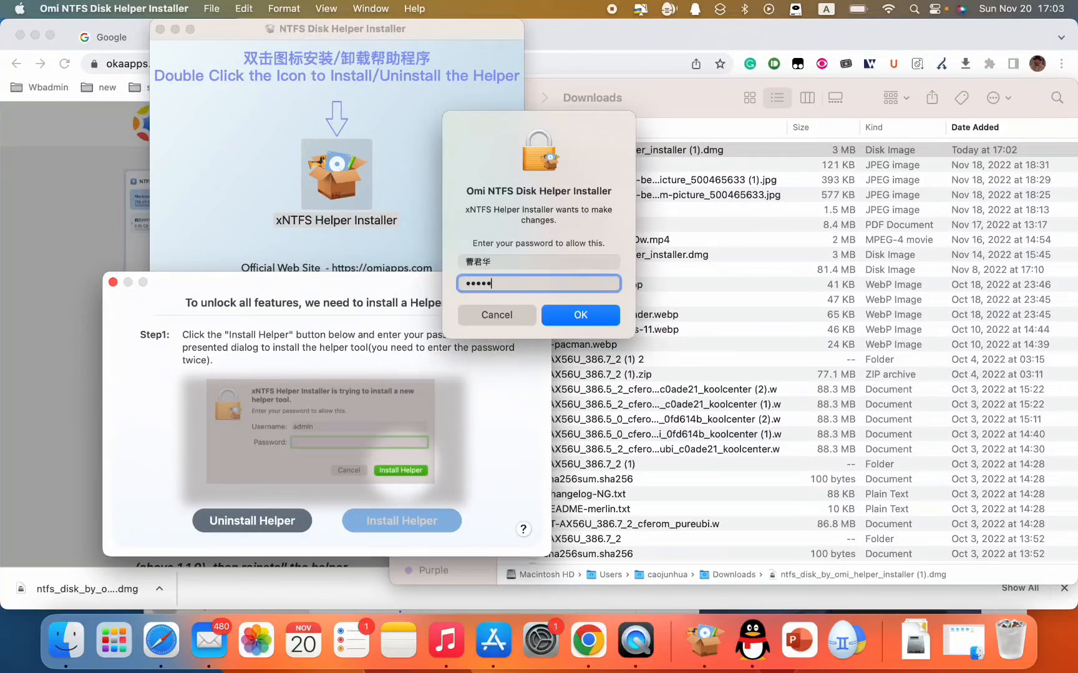
pyautogui.click(580, 315)
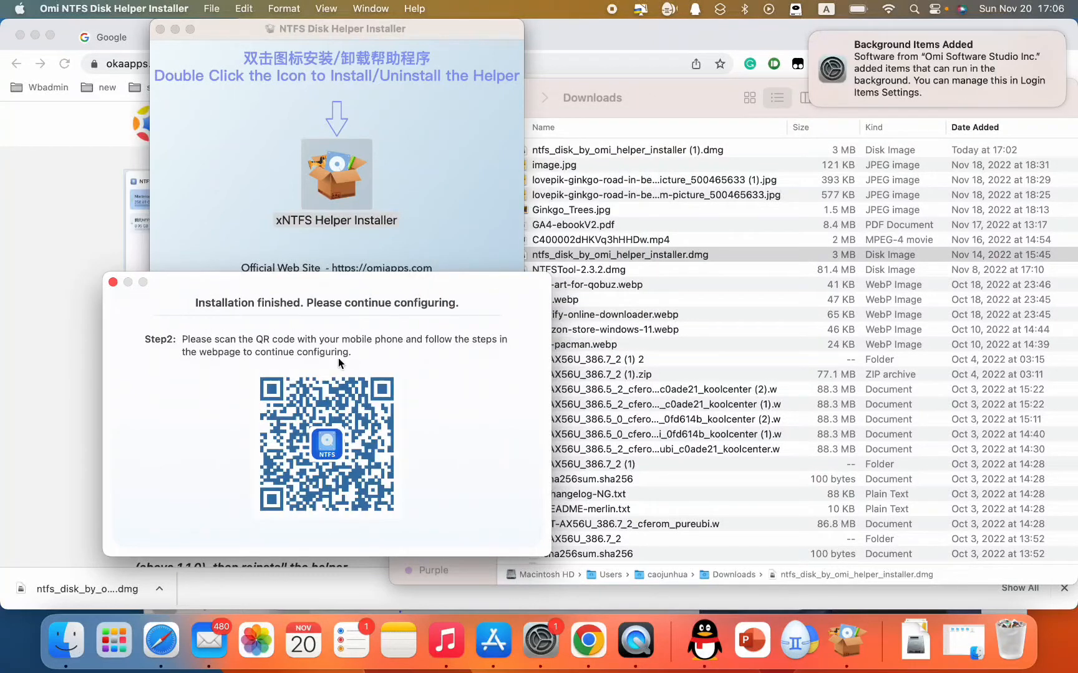
pyautogui.moveTo(367, 318)
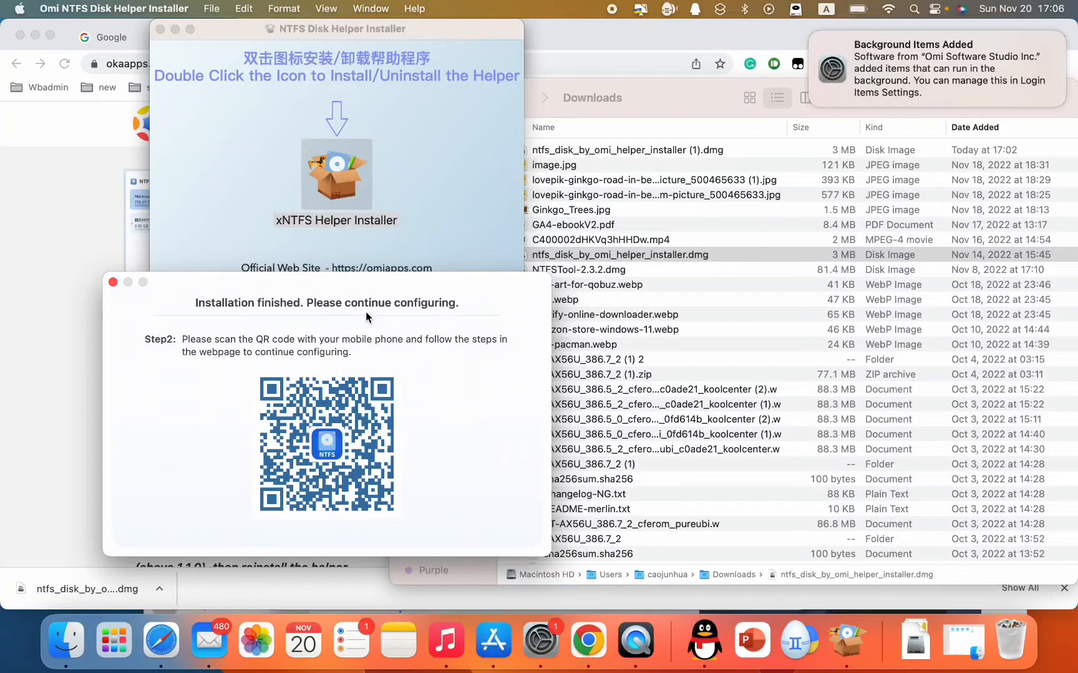
pyautogui.moveTo(242, 353)
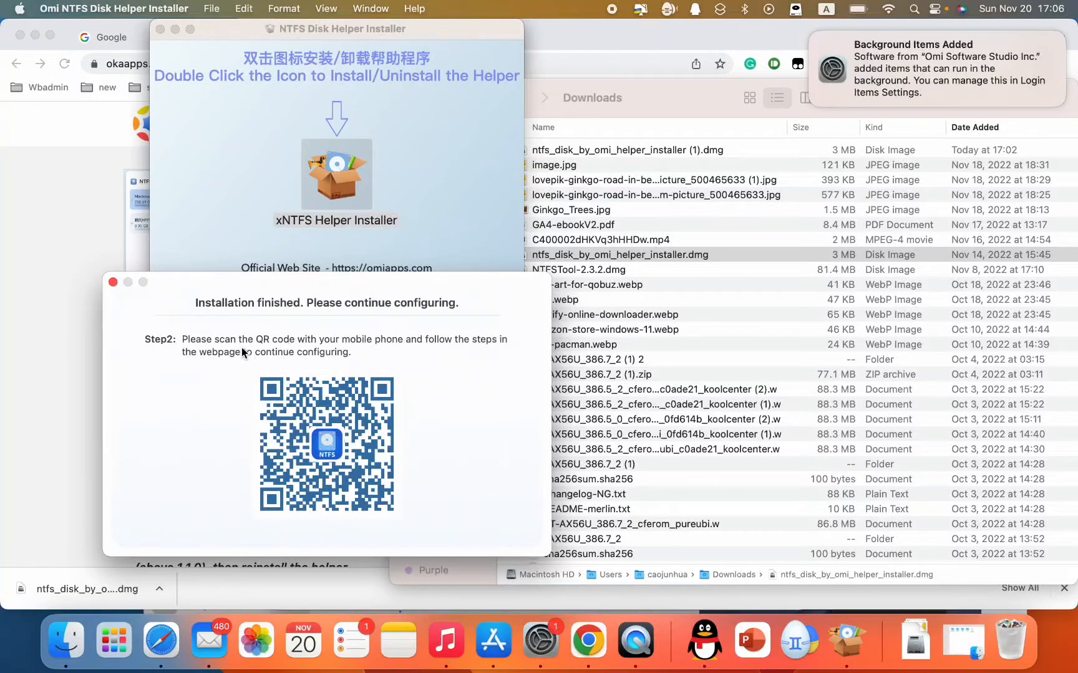
pyautogui.moveTo(369, 349)
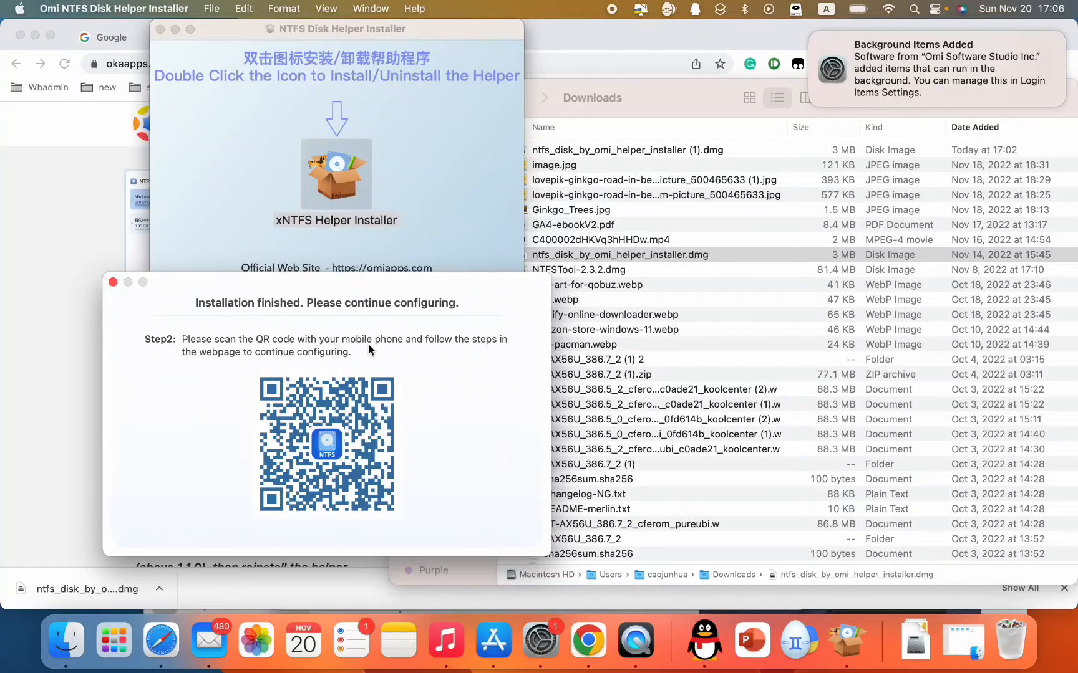
pyautogui.moveTo(401, 361)
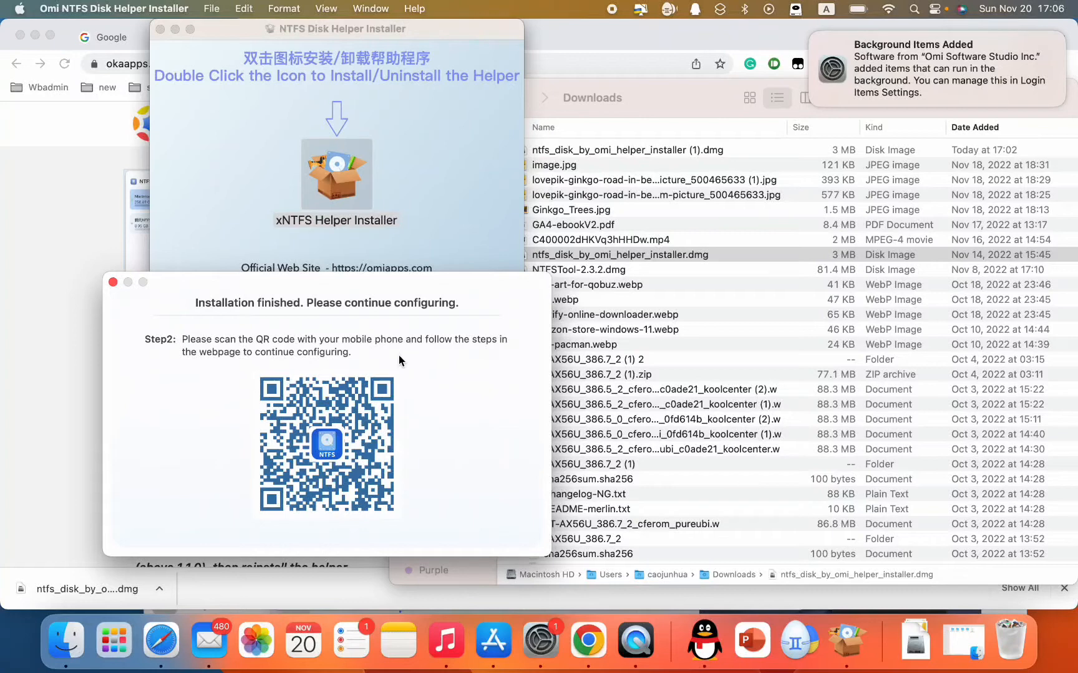
pyautogui.moveTo(125, 323)
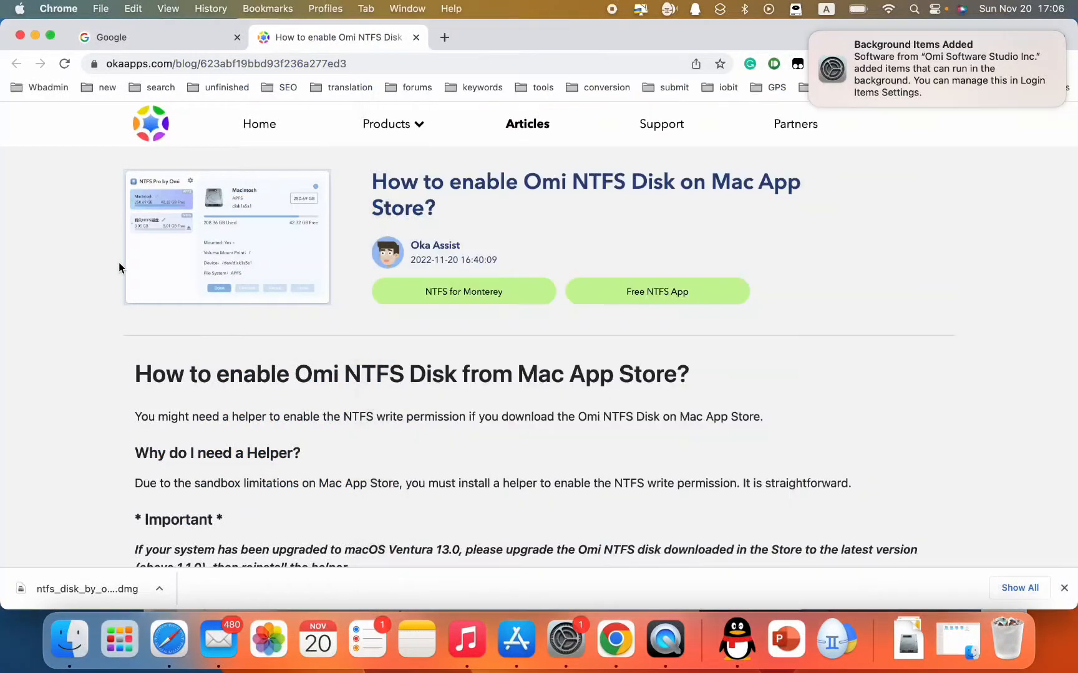
# - Scroll the okaapps.com guide down to the Intel Mac post-install configuration steps
pyautogui.scroll(-3)
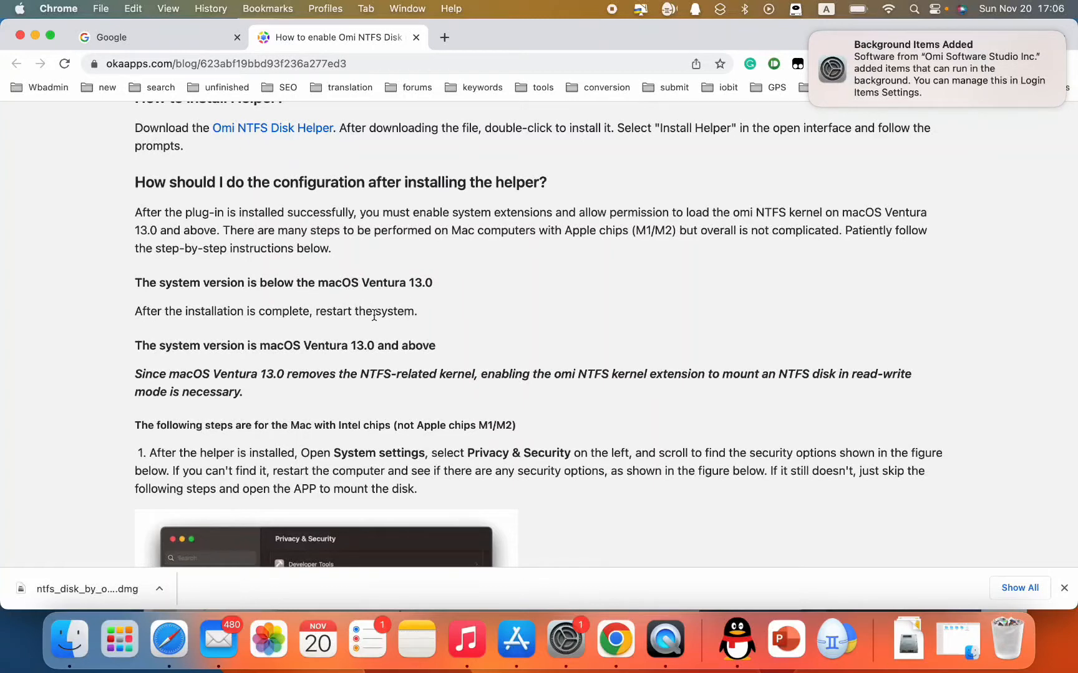
pyautogui.scroll(-3)
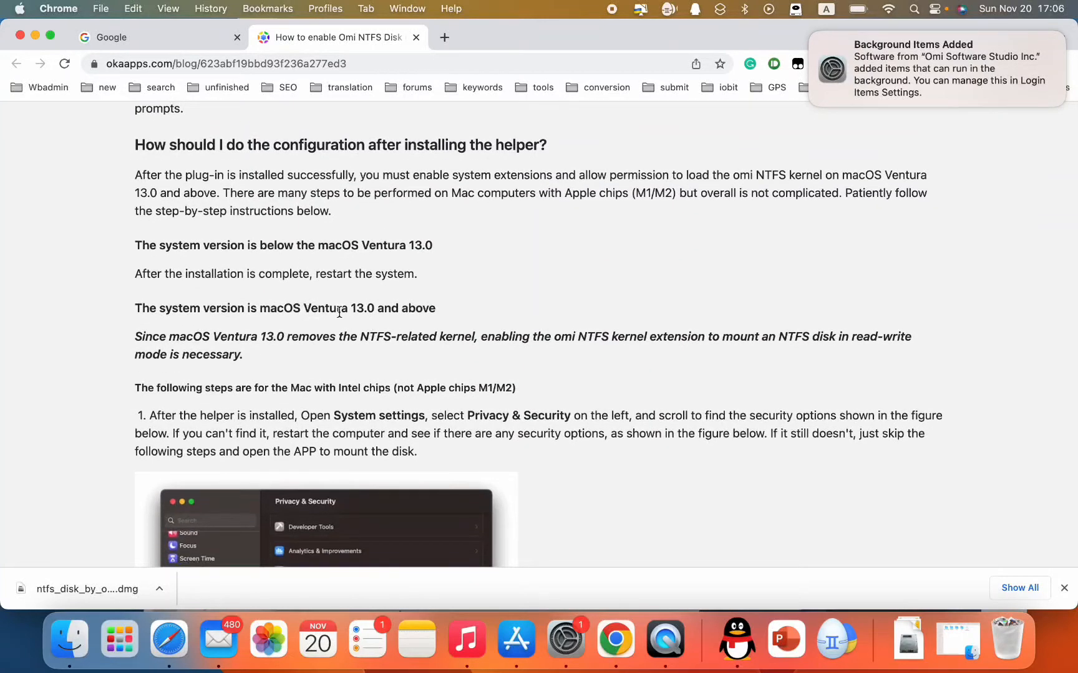
pyautogui.scroll(-3)
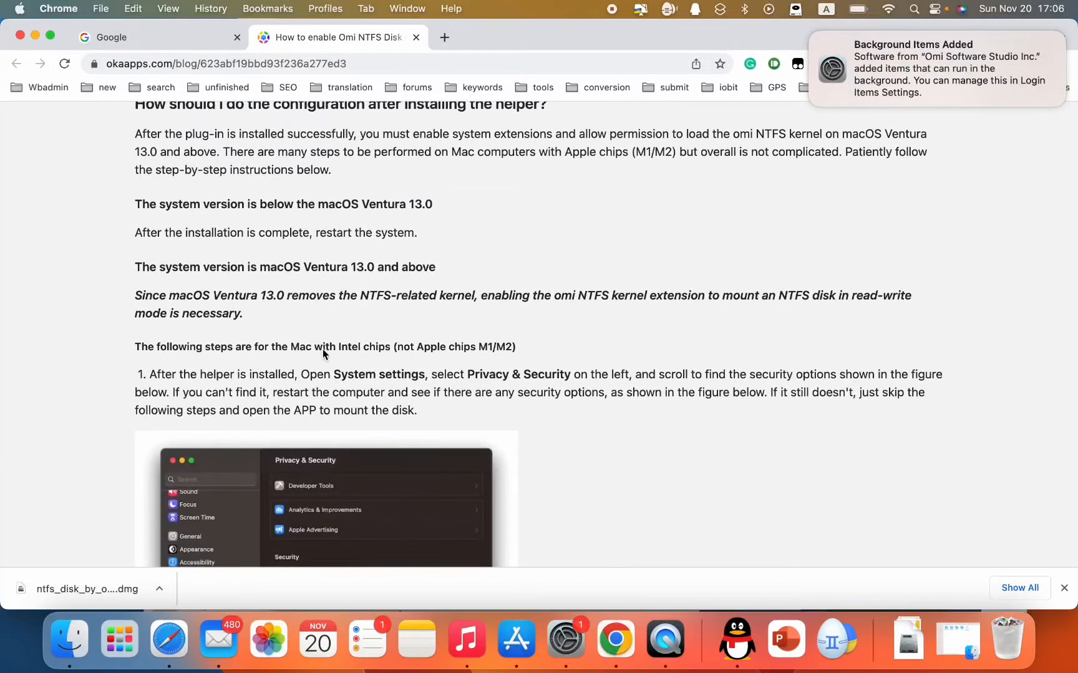
pyautogui.scroll(-3)
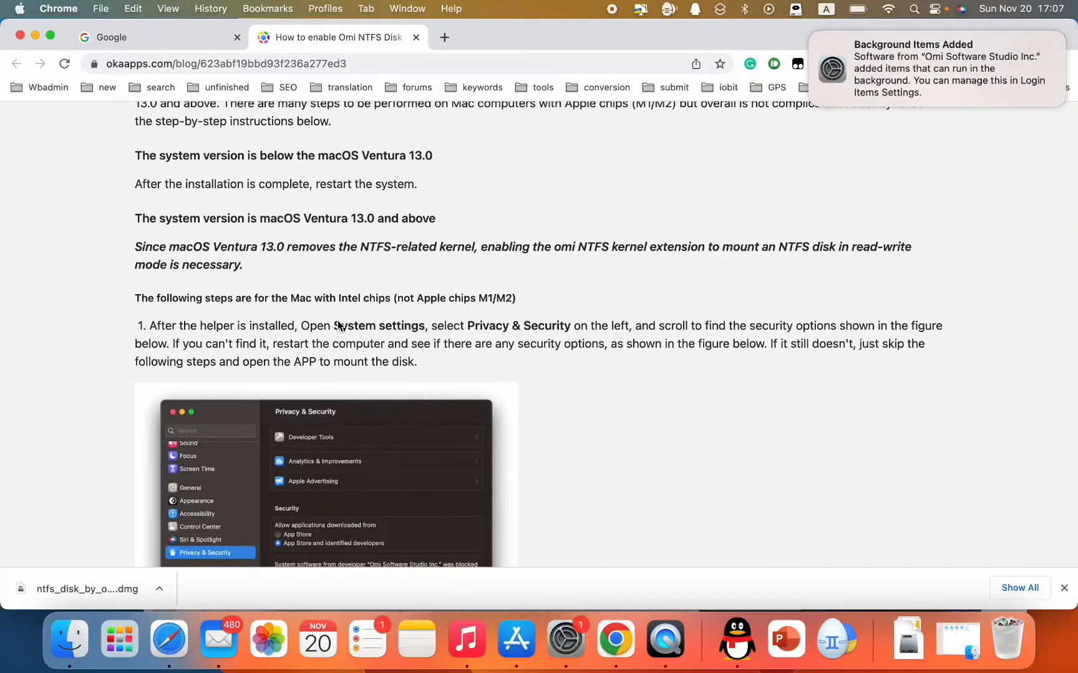
pyautogui.scroll(-3)
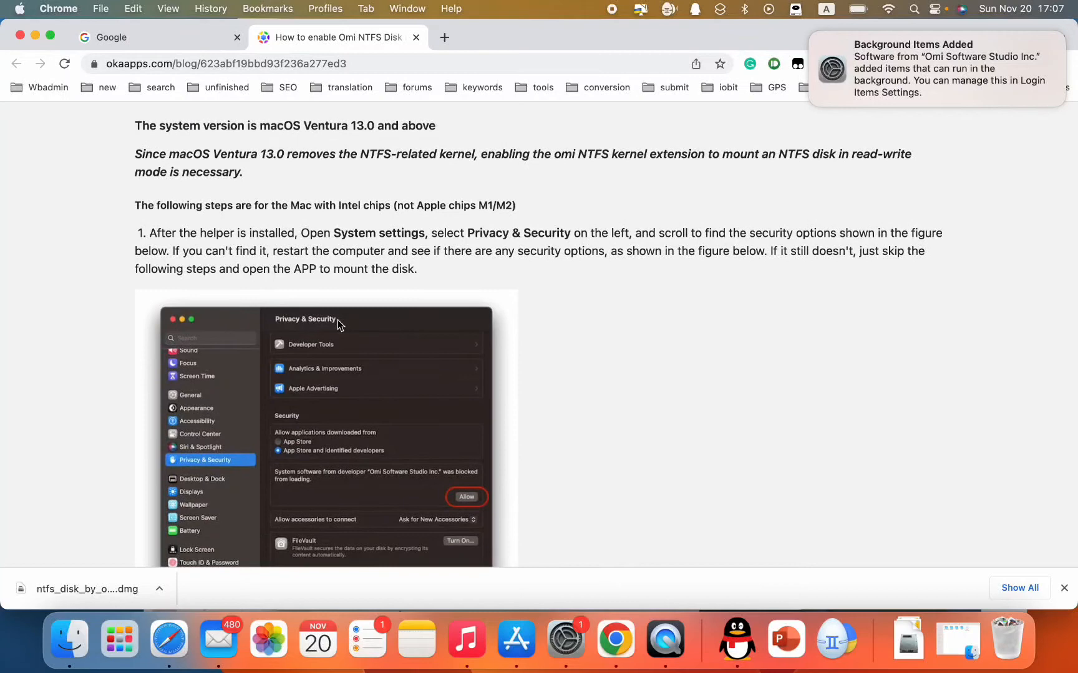
pyautogui.scroll(-3)
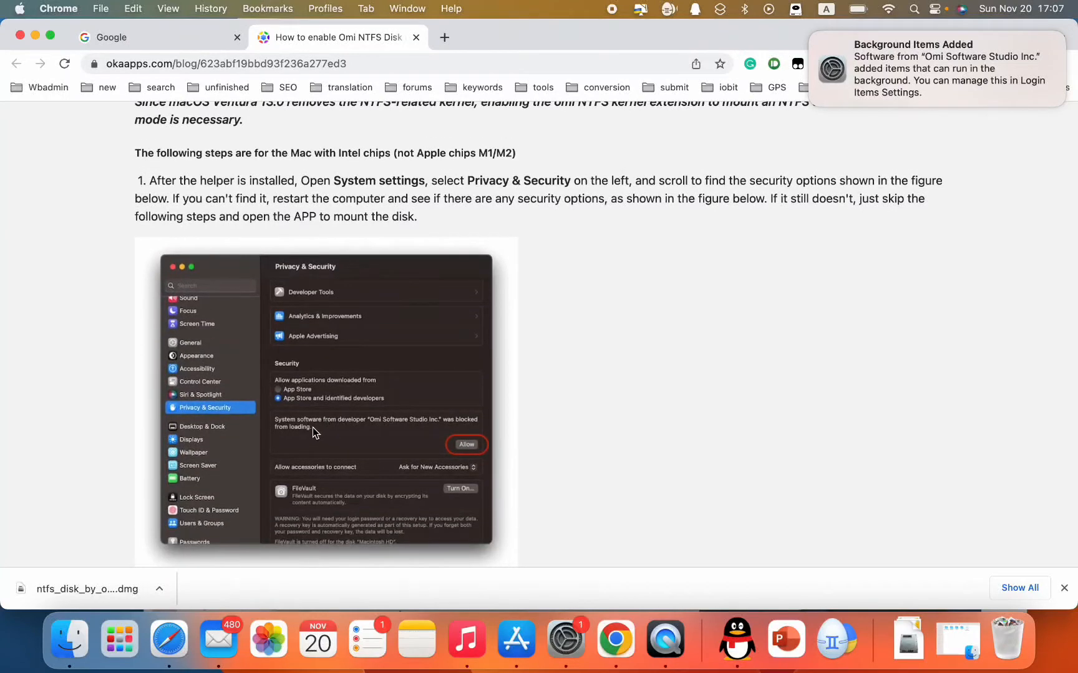
pyautogui.moveTo(468, 277)
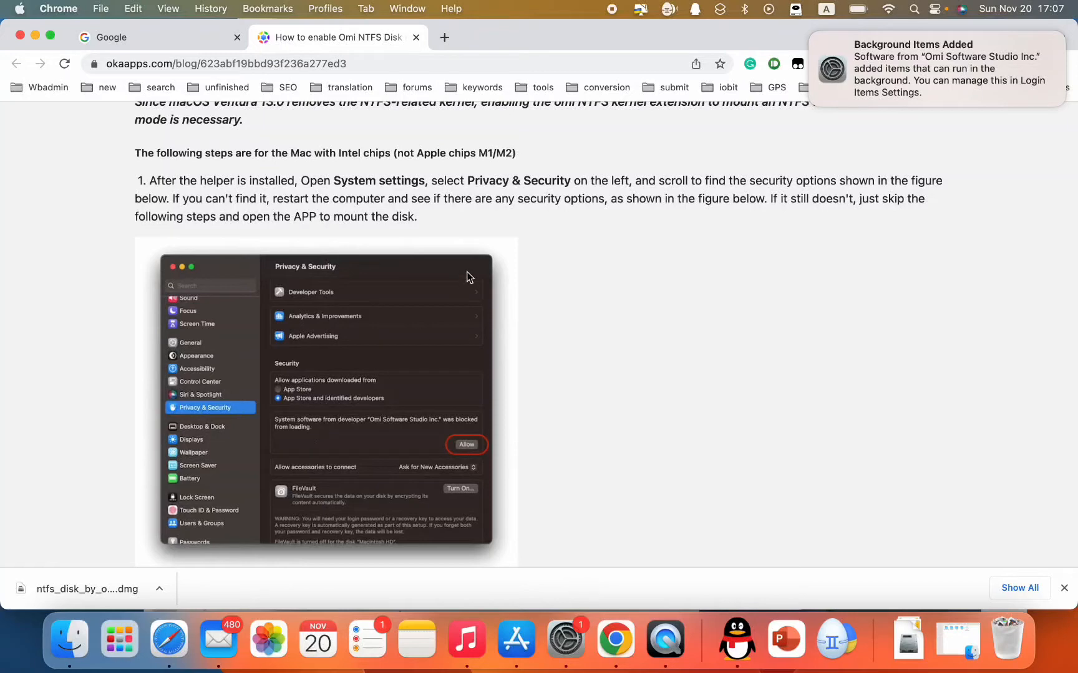
pyautogui.moveTo(565, 639)
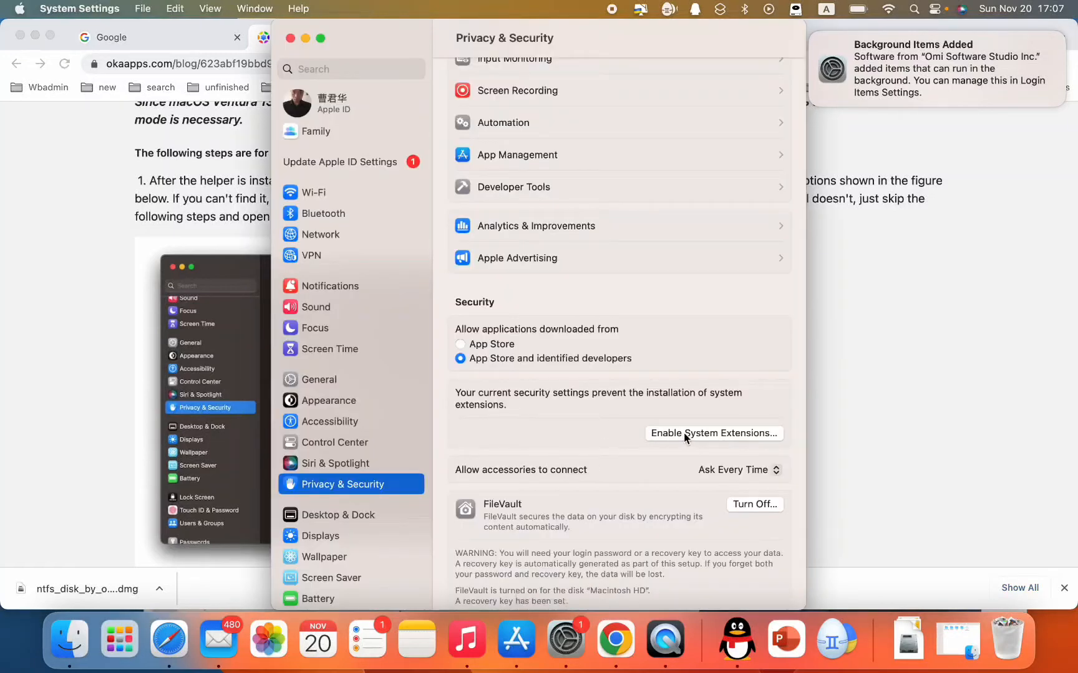
pyautogui.moveTo(383, 488)
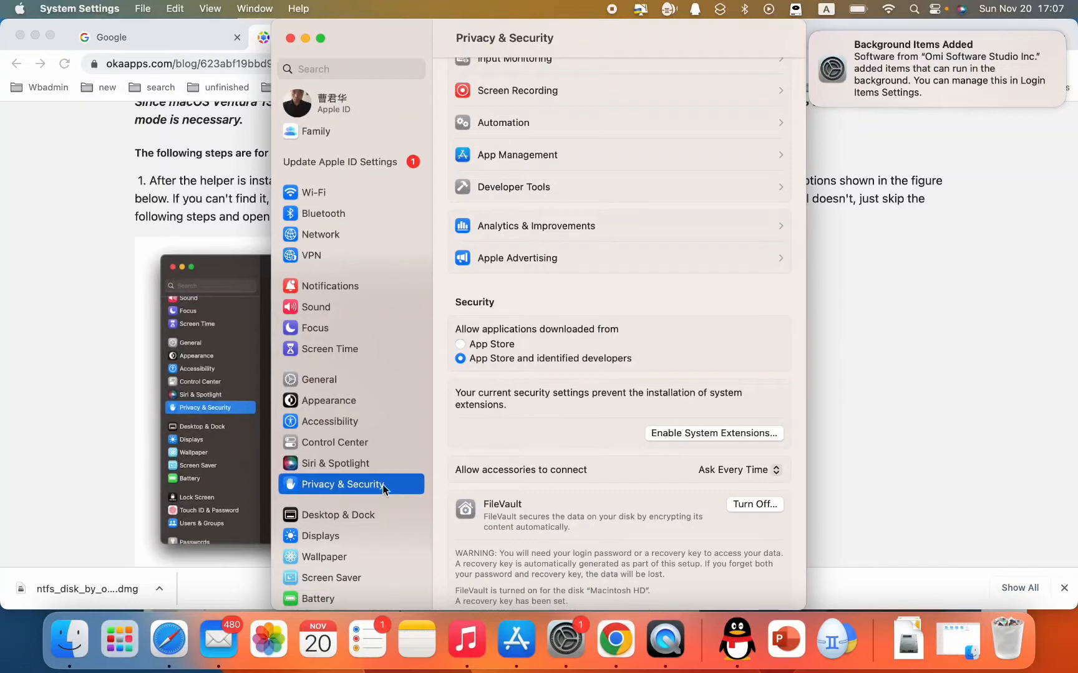
# - Enable System Extensions in Privacy & Security, authorizing the change with the password
pyautogui.scroll(-3)
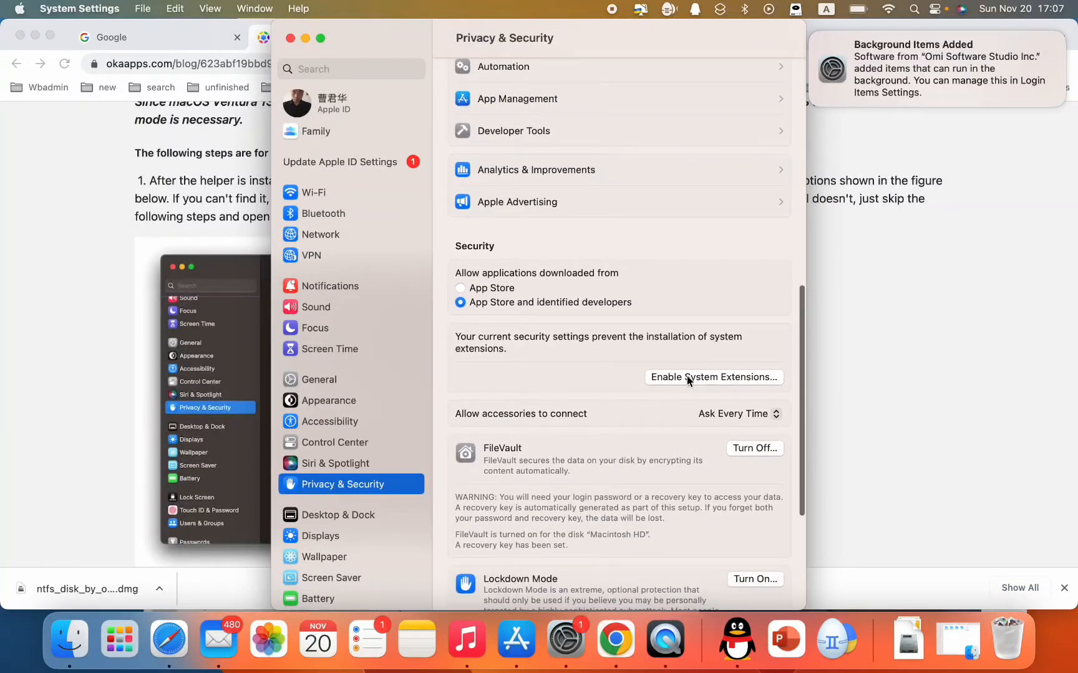
pyautogui.click(712, 377)
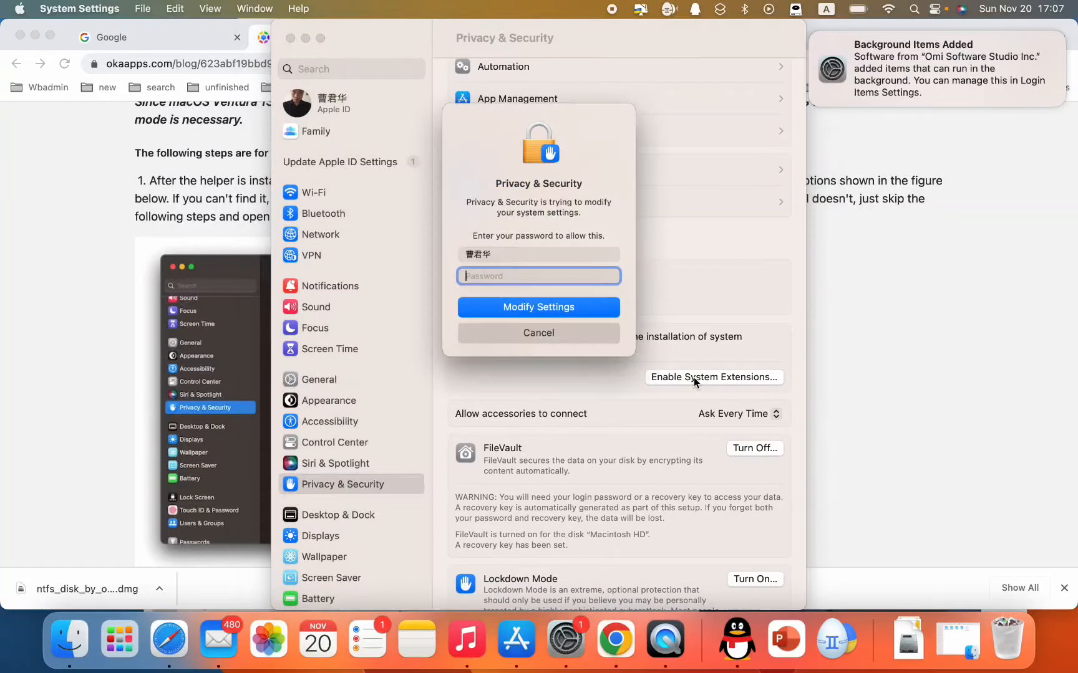
pyautogui.write('••••')
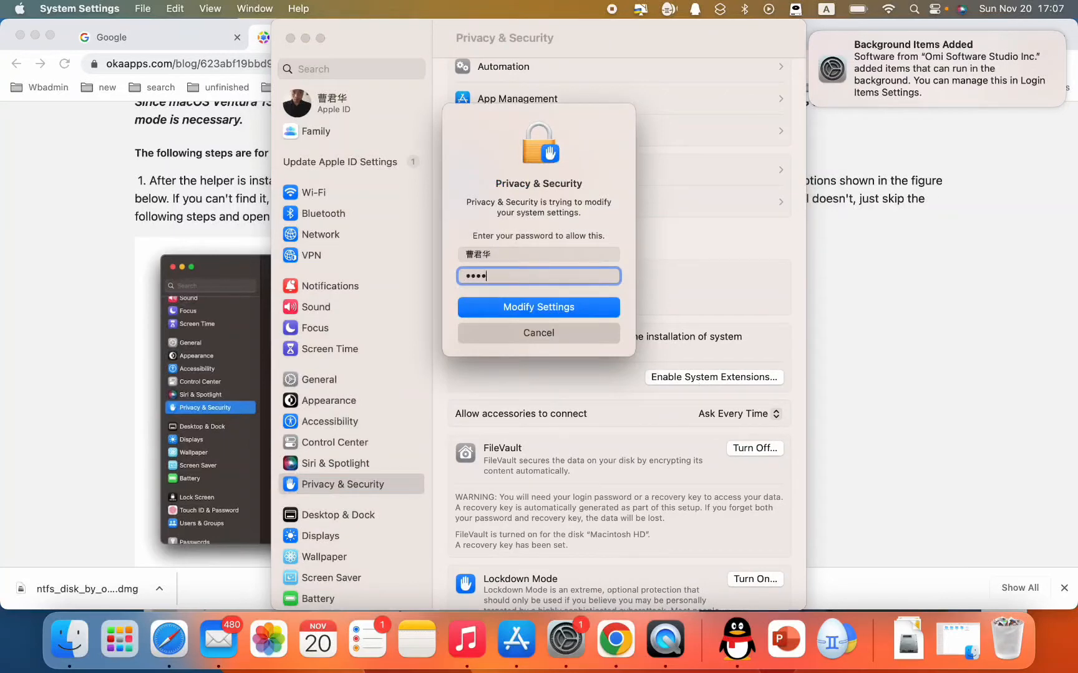
pyautogui.write('••')
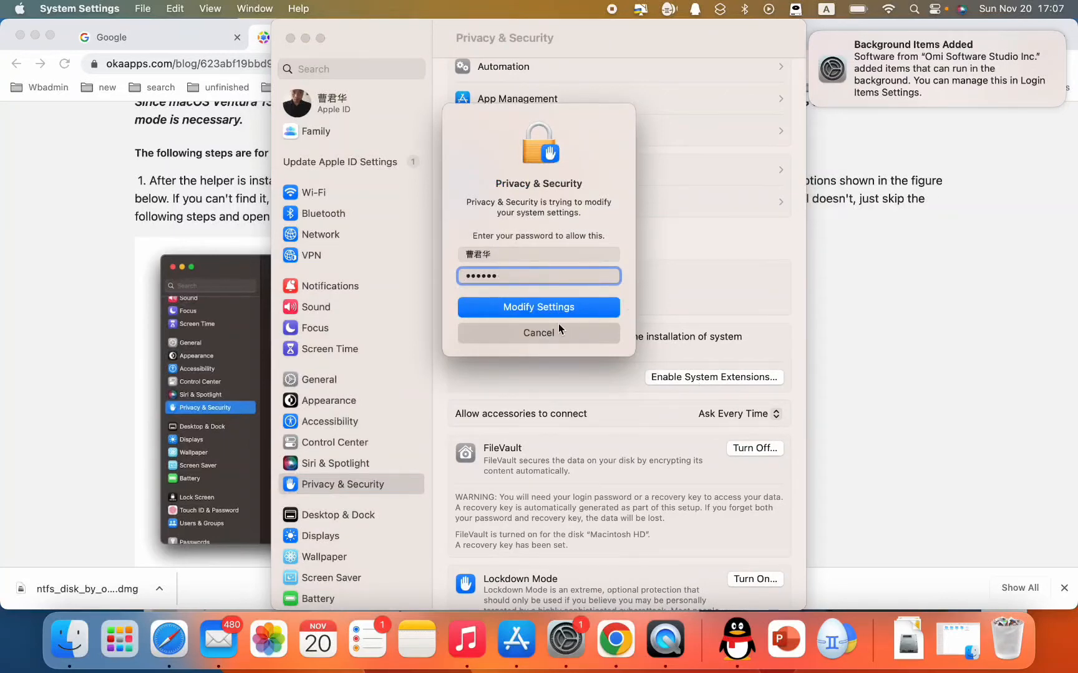
pyautogui.click(539, 307)
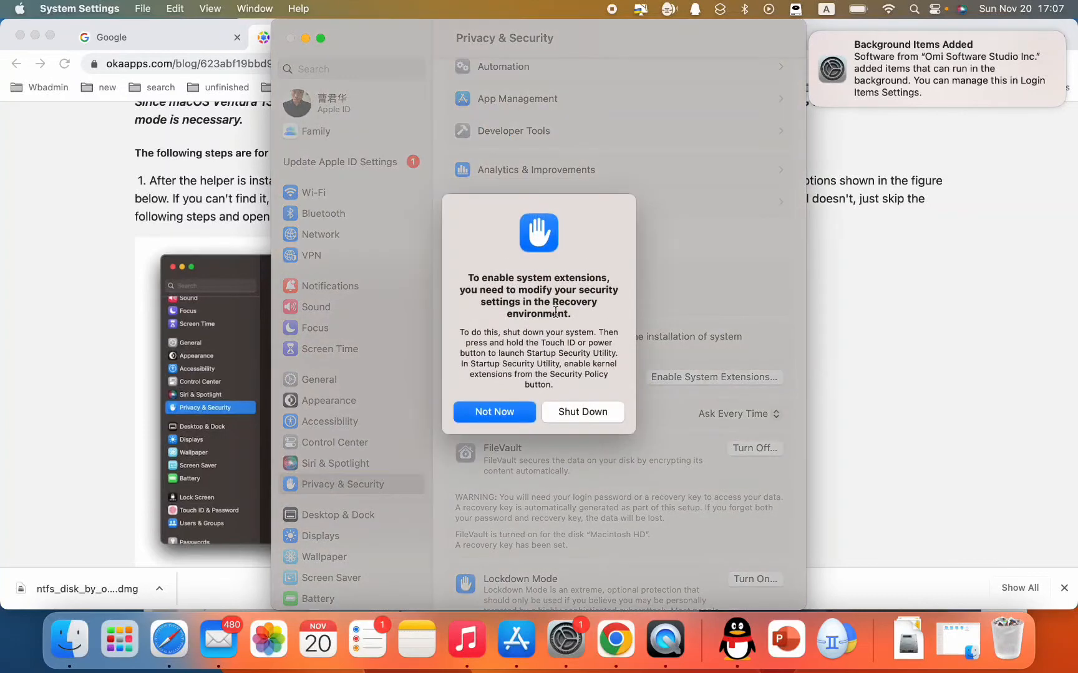
pyautogui.moveTo(532, 285)
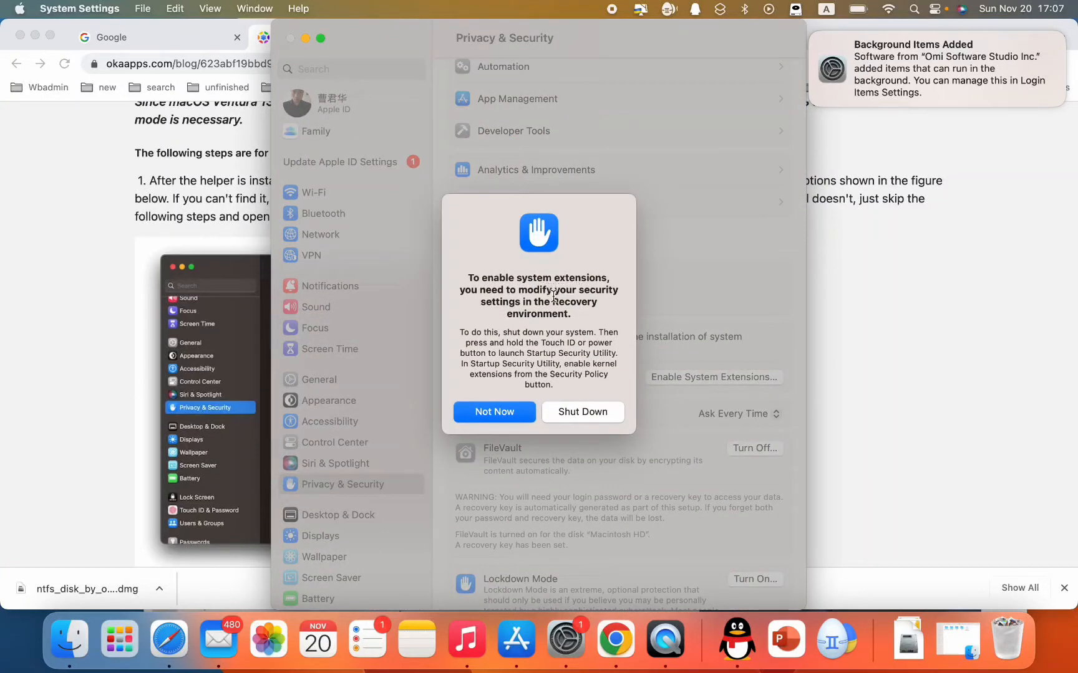
pyautogui.moveTo(588, 308)
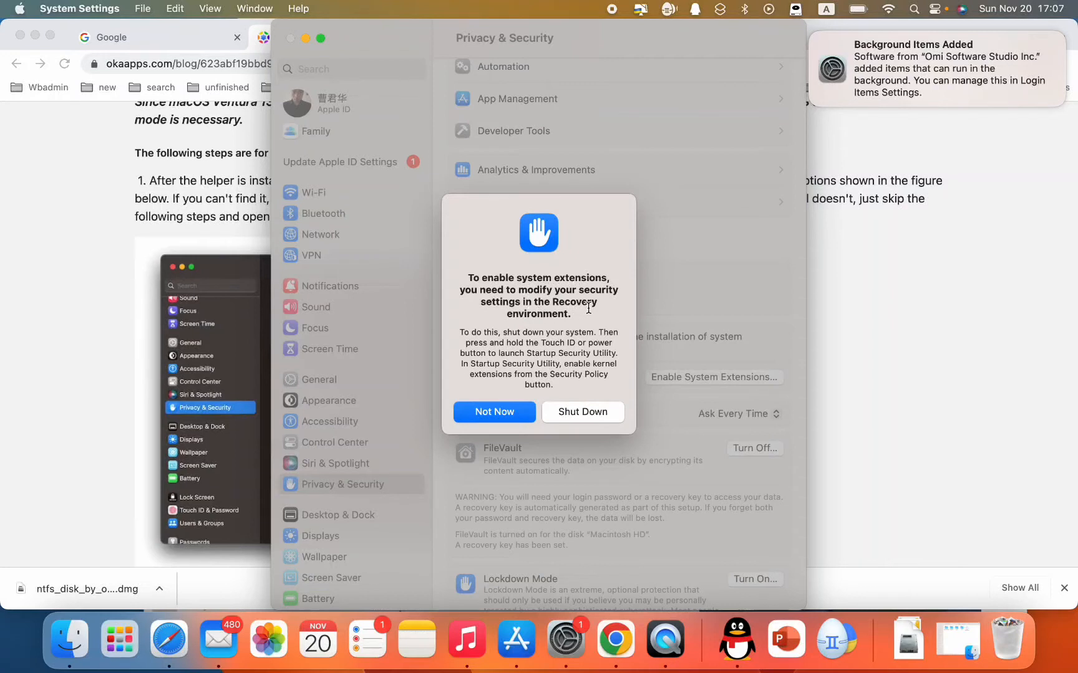
pyautogui.moveTo(579, 315)
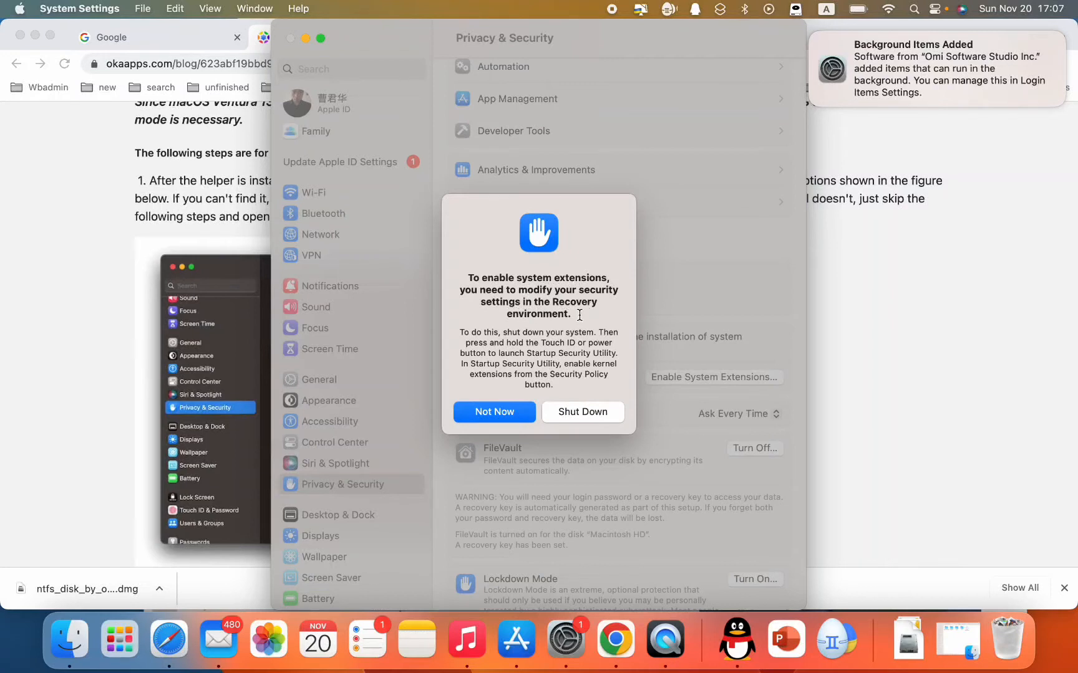
pyautogui.moveTo(569, 329)
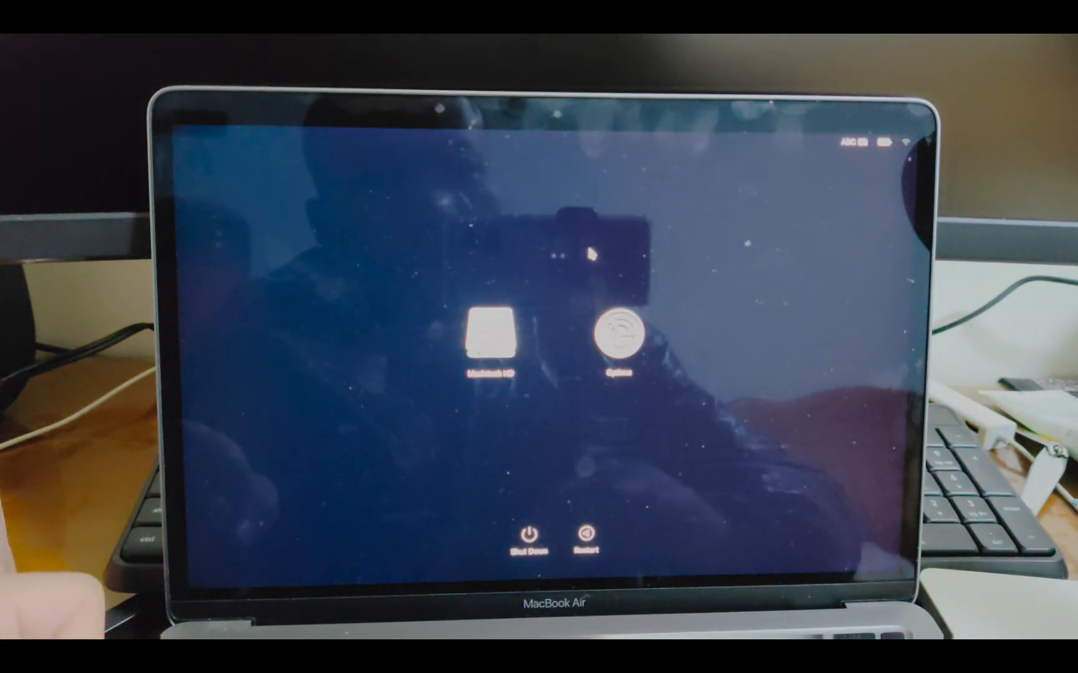
# - Enter the recovery startup Options and sign in with the user password
pyautogui.click(621, 337)
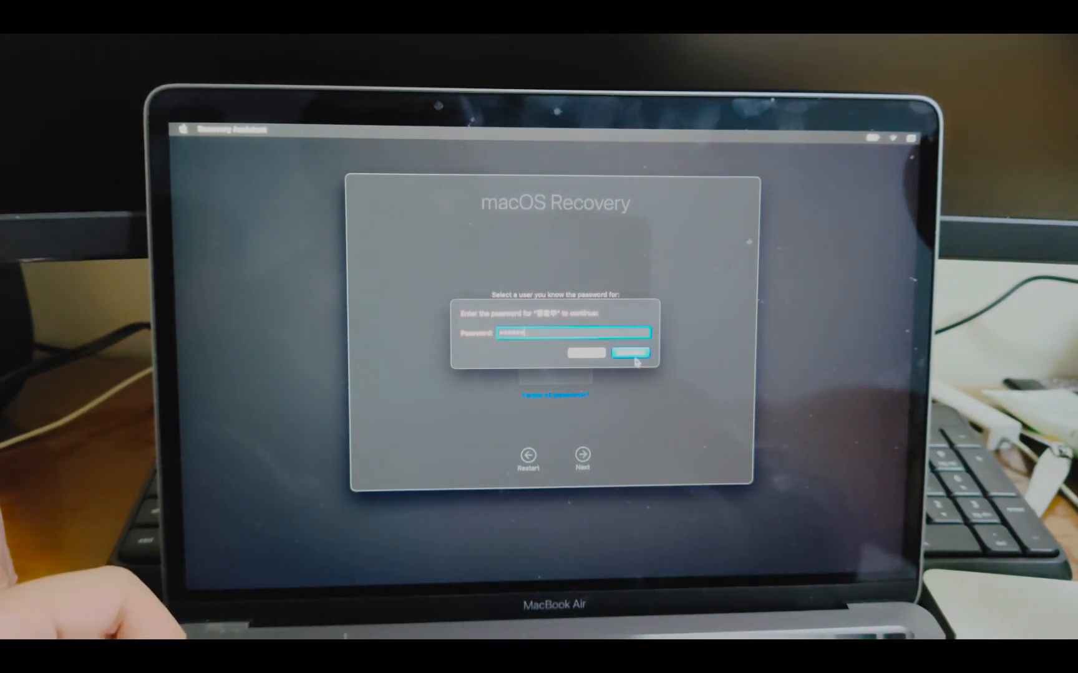
pyautogui.click(628, 353)
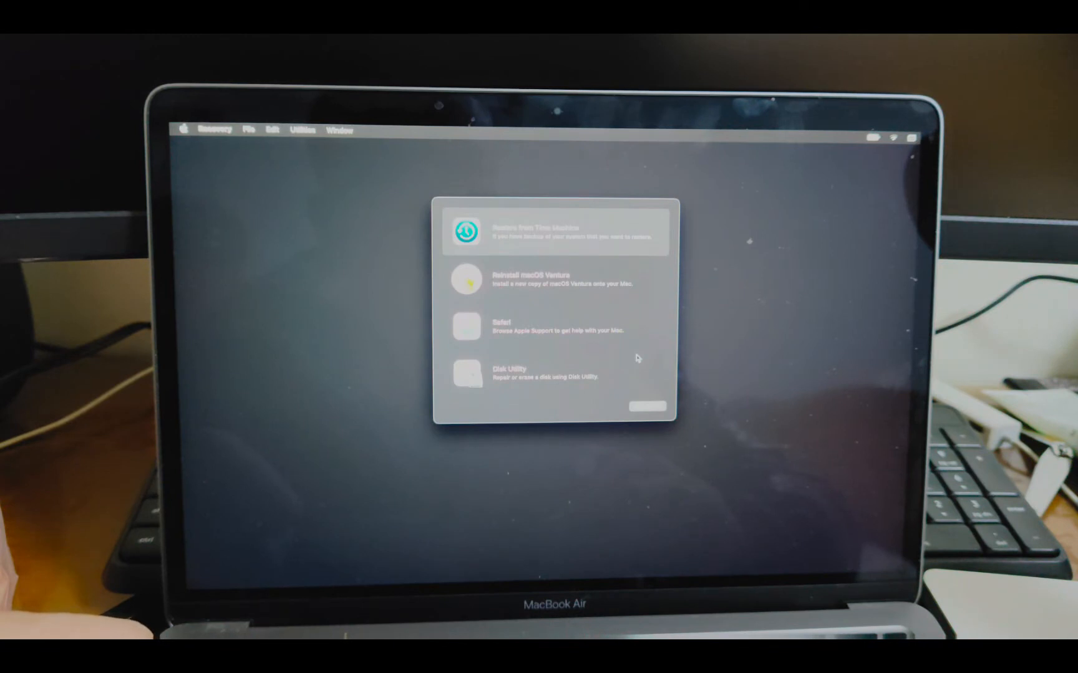
pyautogui.moveTo(374, 203)
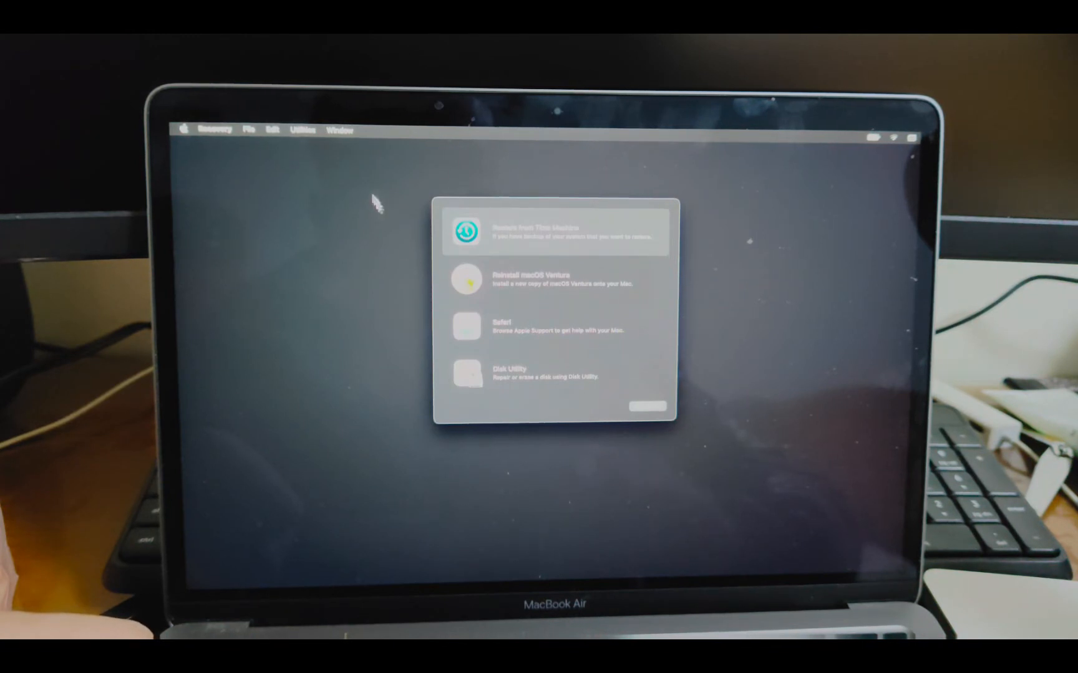
# - In Startup Security Utility apply Reduced Security allowing identified developers' kernel extensions, authorized with the admin password
pyautogui.click(302, 130)
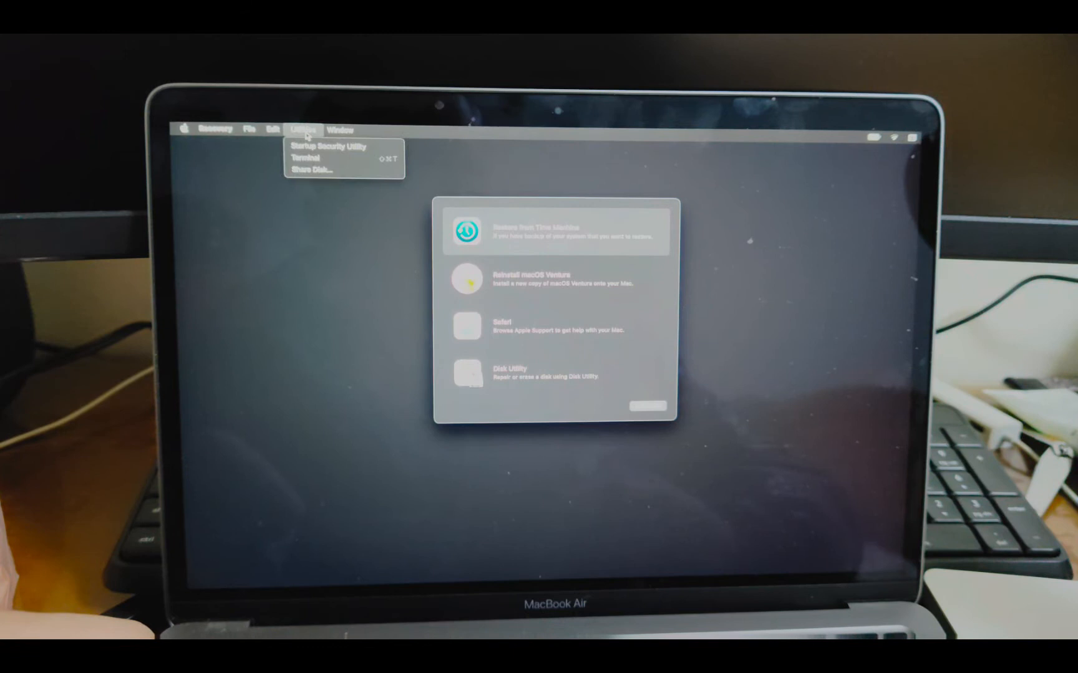
pyautogui.moveTo(337, 145)
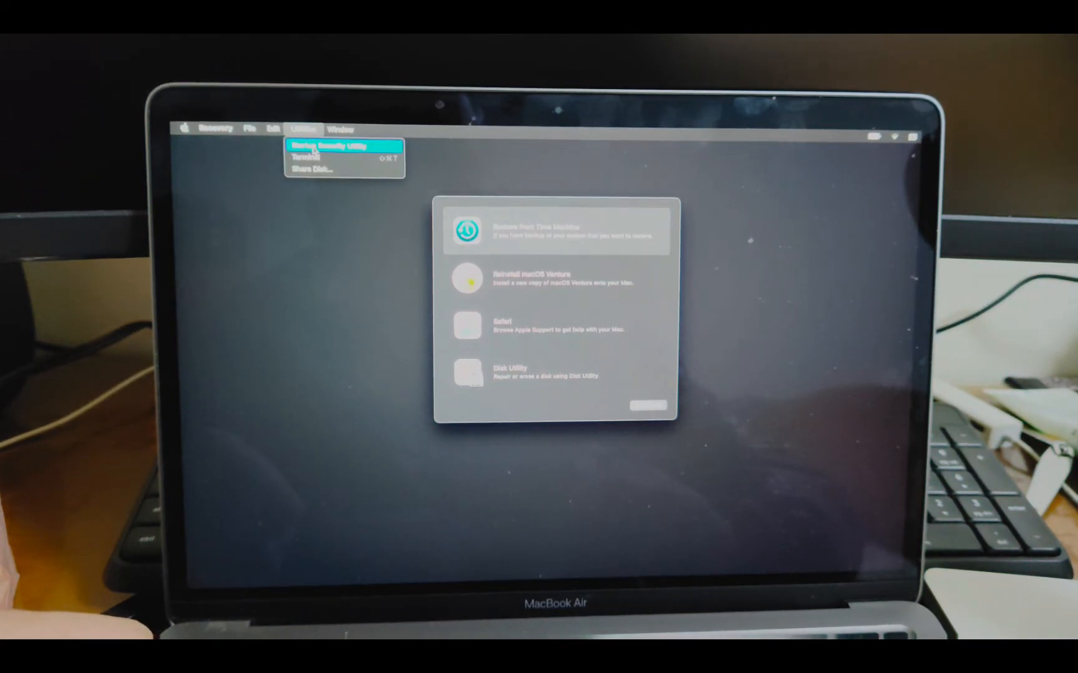
pyautogui.click(330, 146)
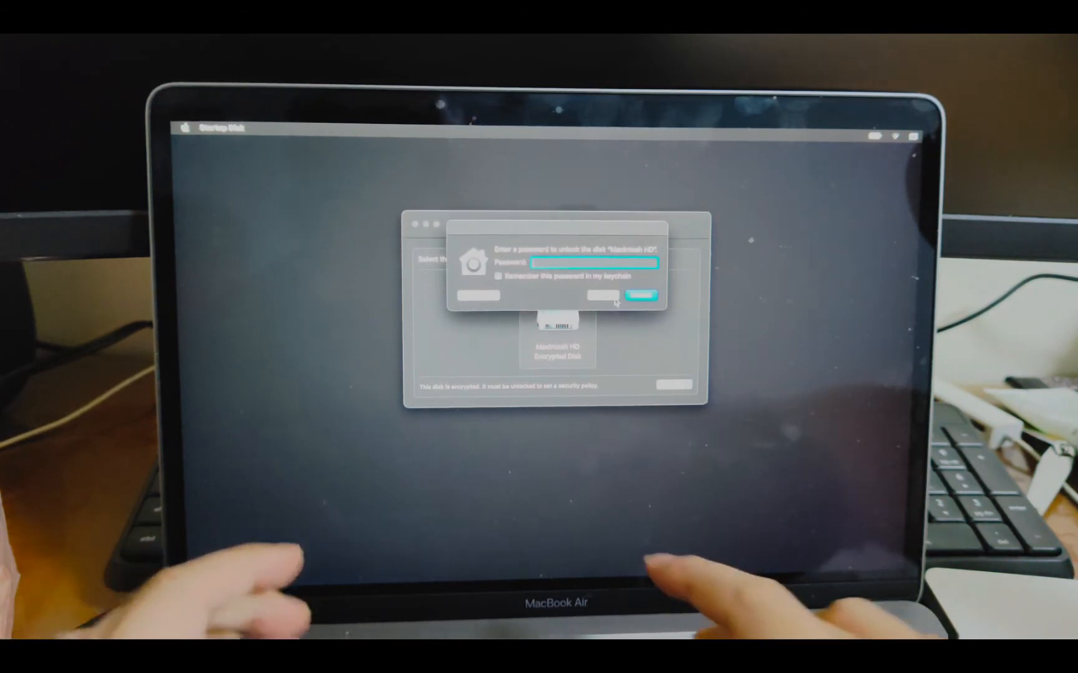
pyautogui.write('password')
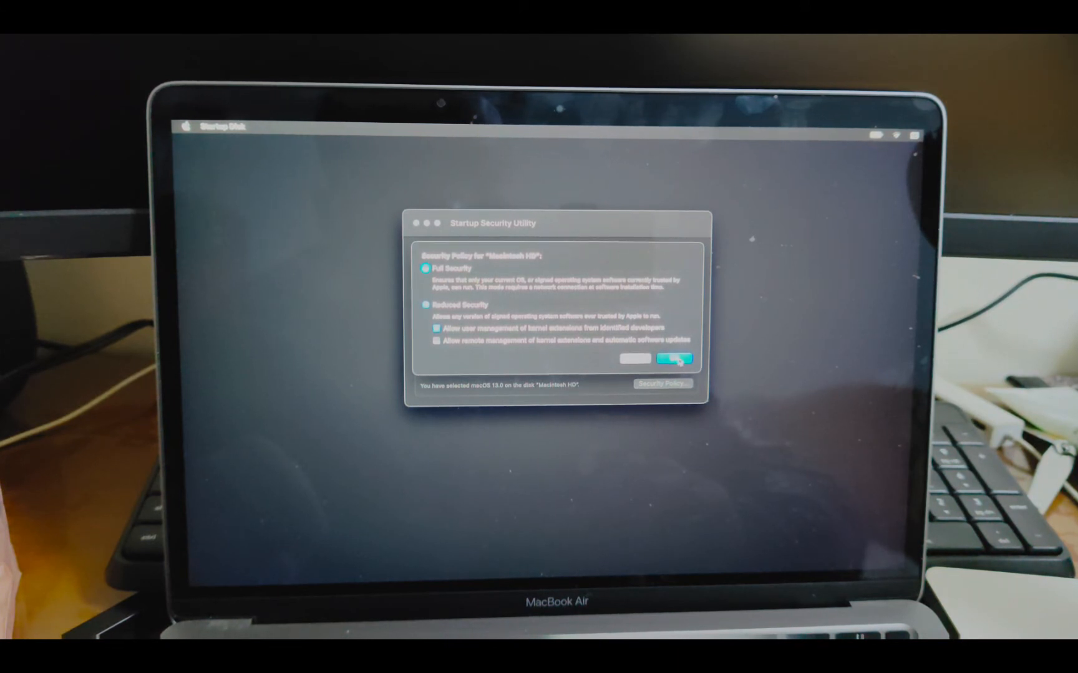
pyautogui.click(677, 358)
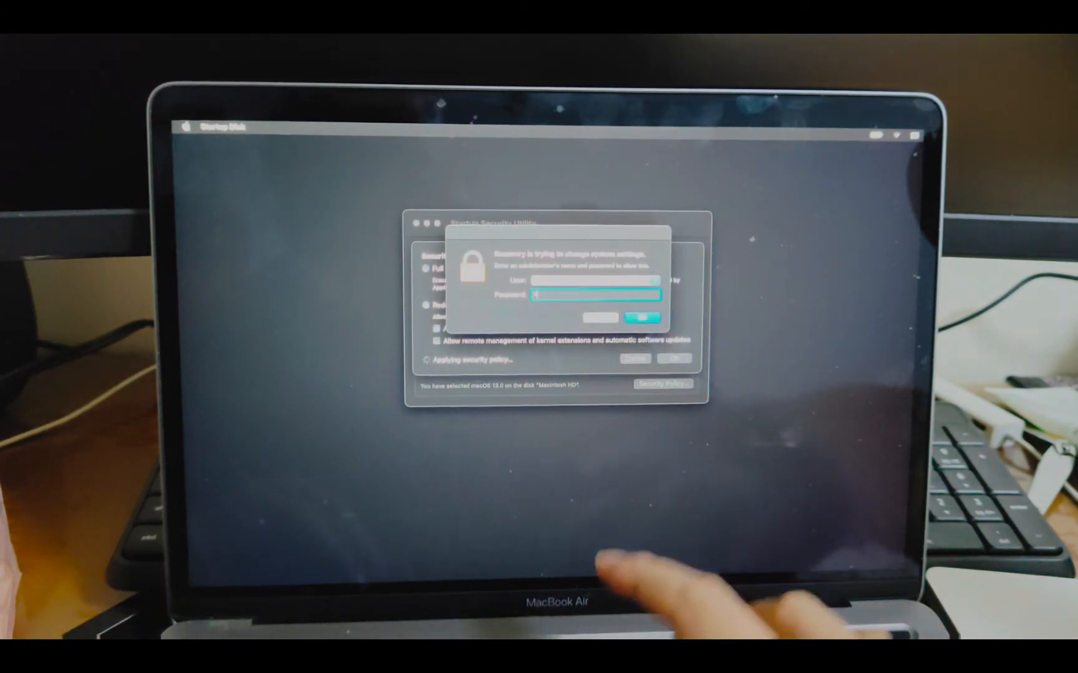
pyautogui.write('password')
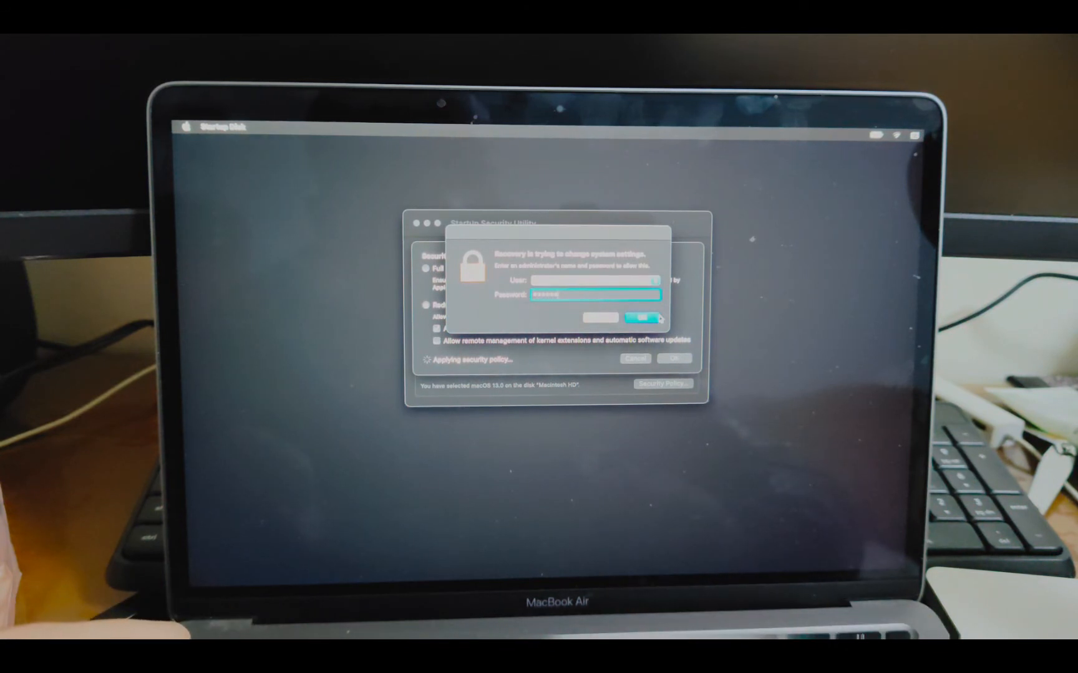
pyautogui.click(633, 318)
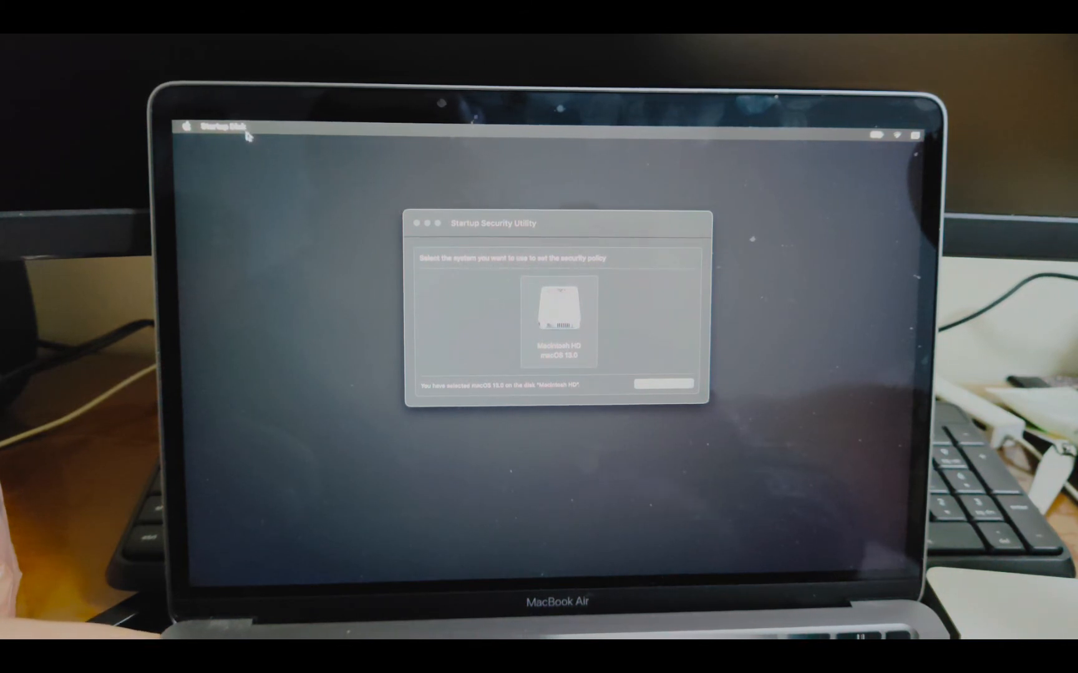
pyautogui.click(219, 126)
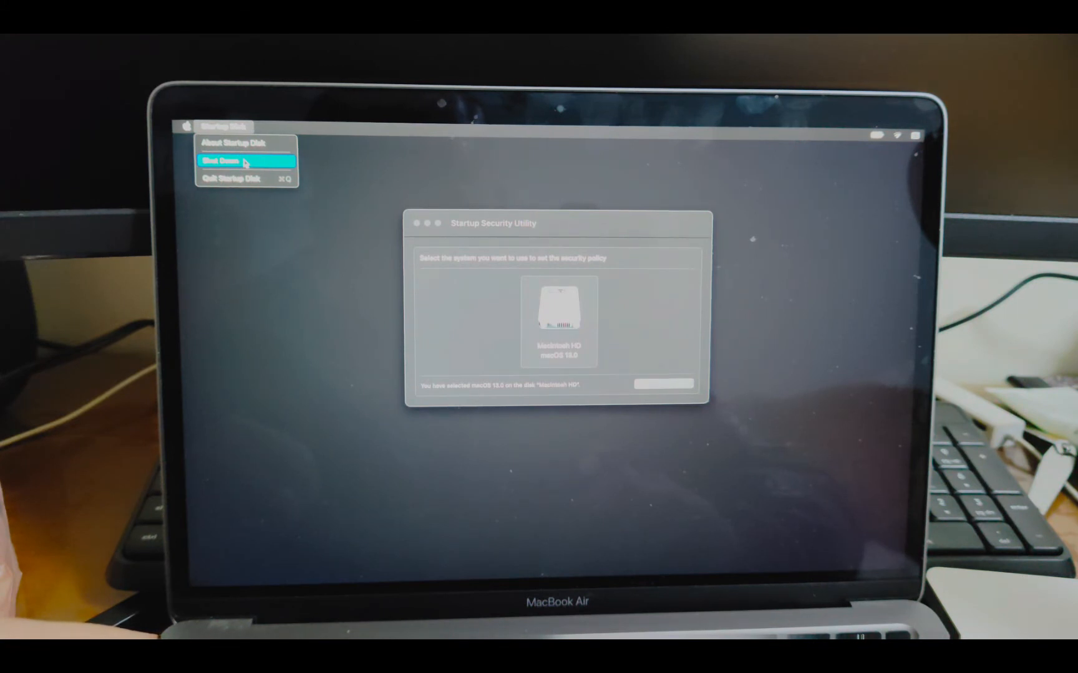
# - Shut down the Mac from Recovery so it restarts into macOS
pyautogui.click(232, 161)
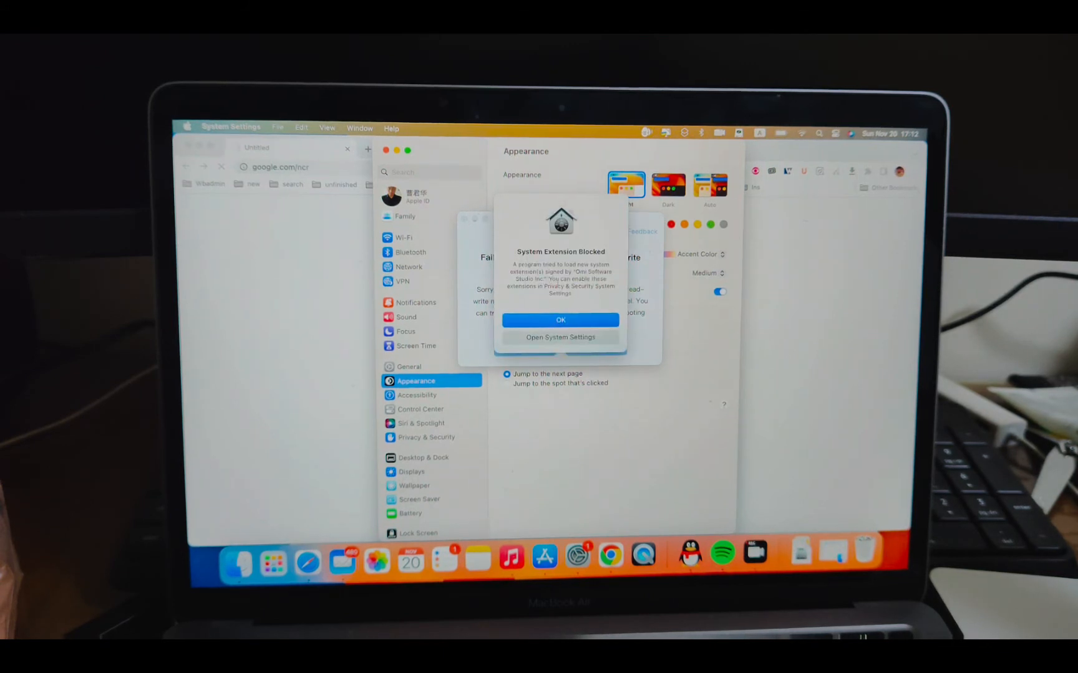
# - Allow the blocked Omi system software in System Settings, authenticating with the account password
pyautogui.click(560, 319)
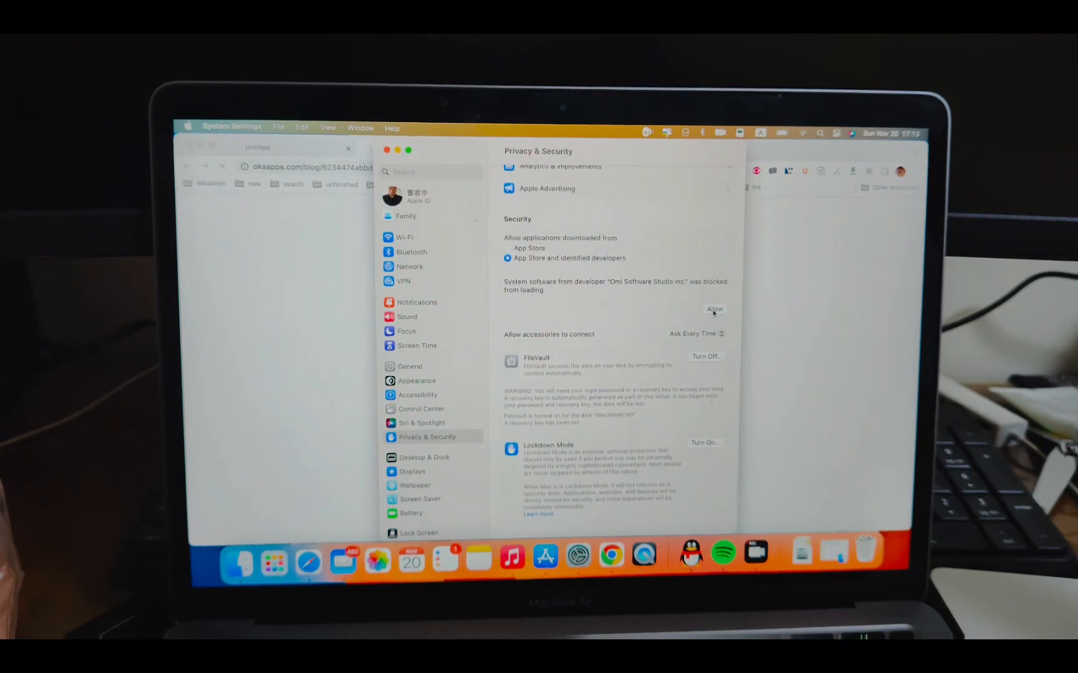
pyautogui.click(714, 308)
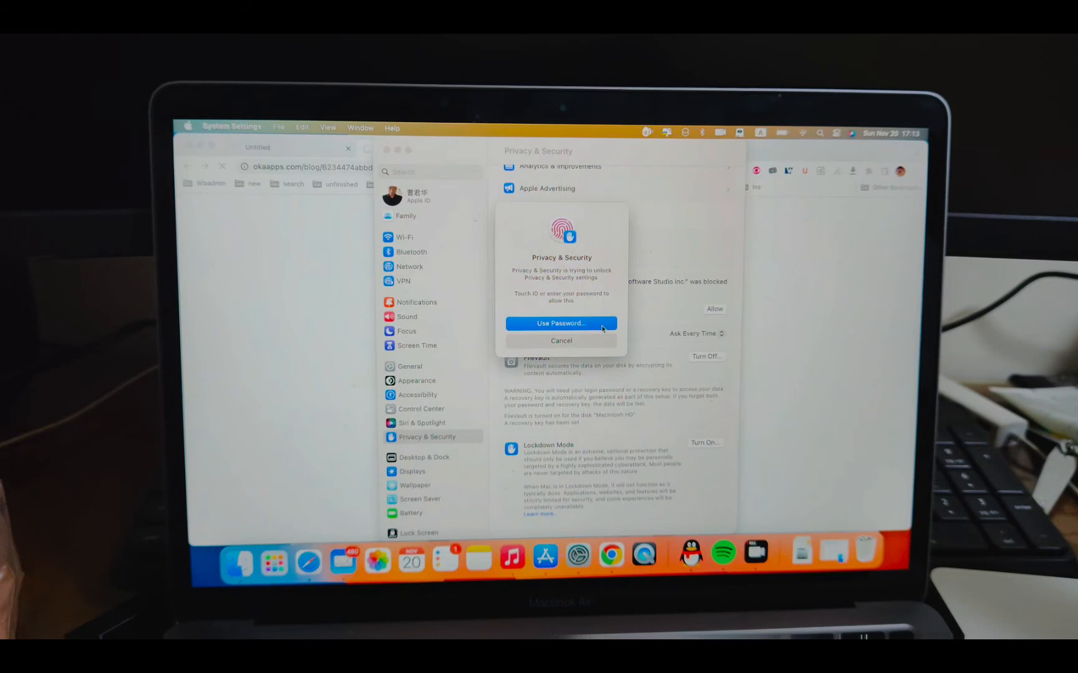
pyautogui.click(560, 324)
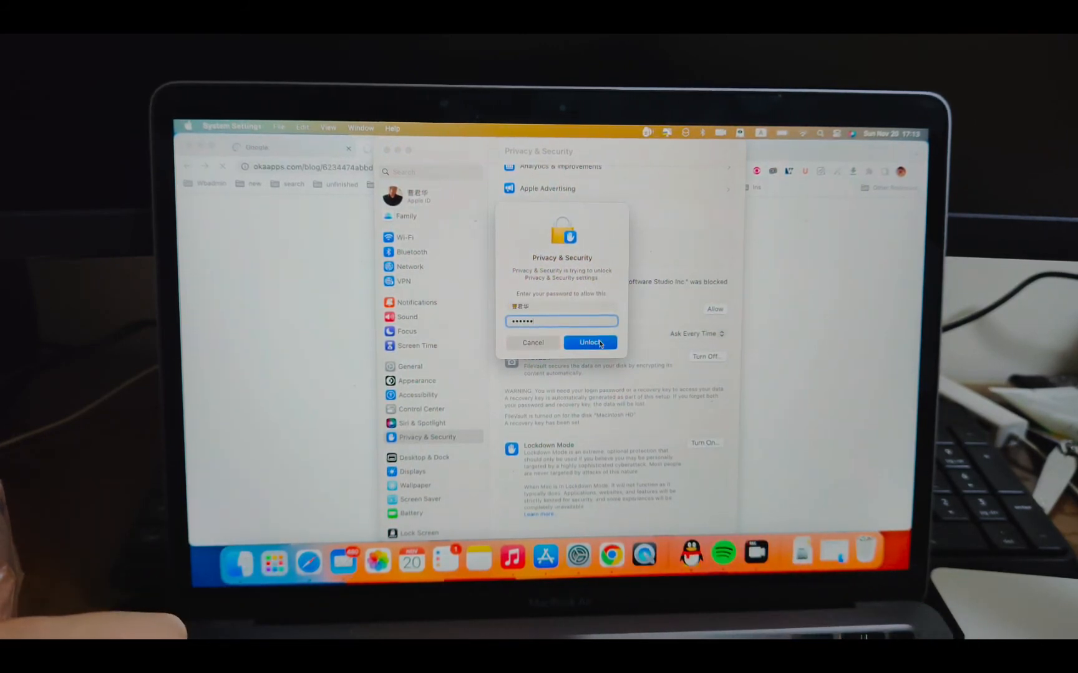
pyautogui.click(590, 341)
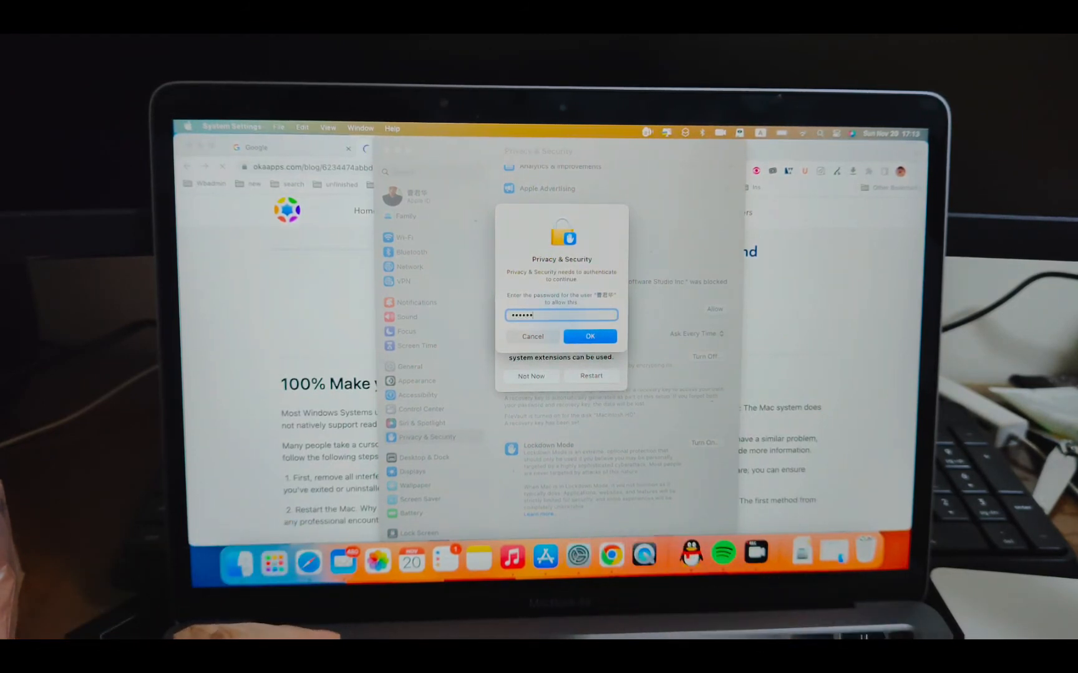
pyautogui.click(588, 335)
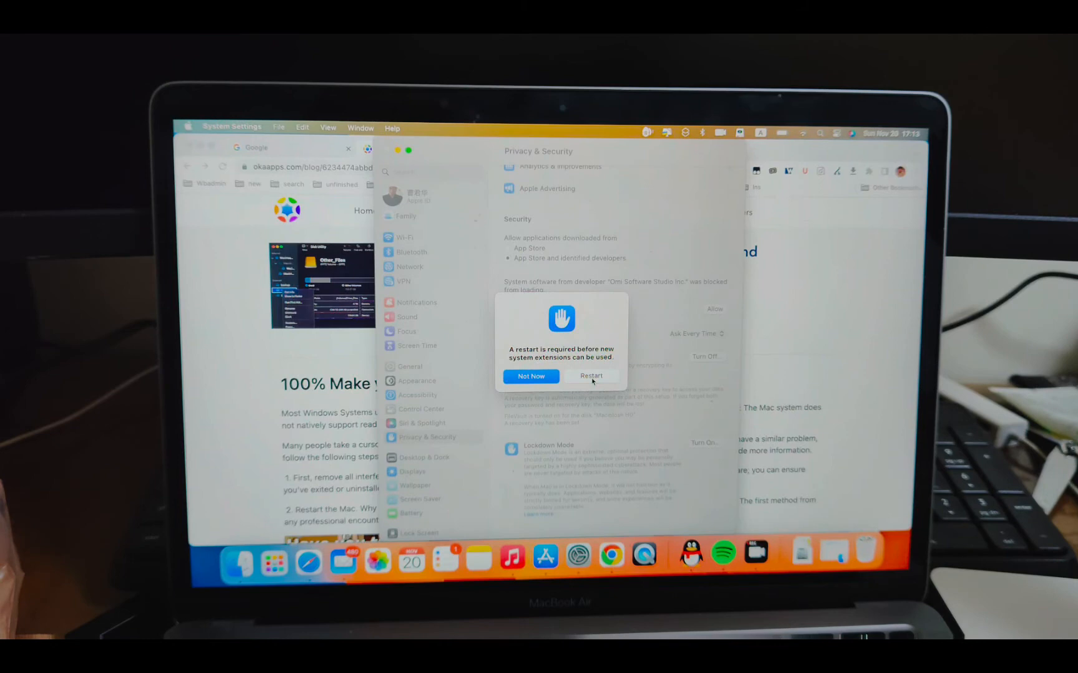
# - Restart, then open the mounted New Volume and grant NTFS Disk by Omi access to it
pyautogui.click(530, 375)
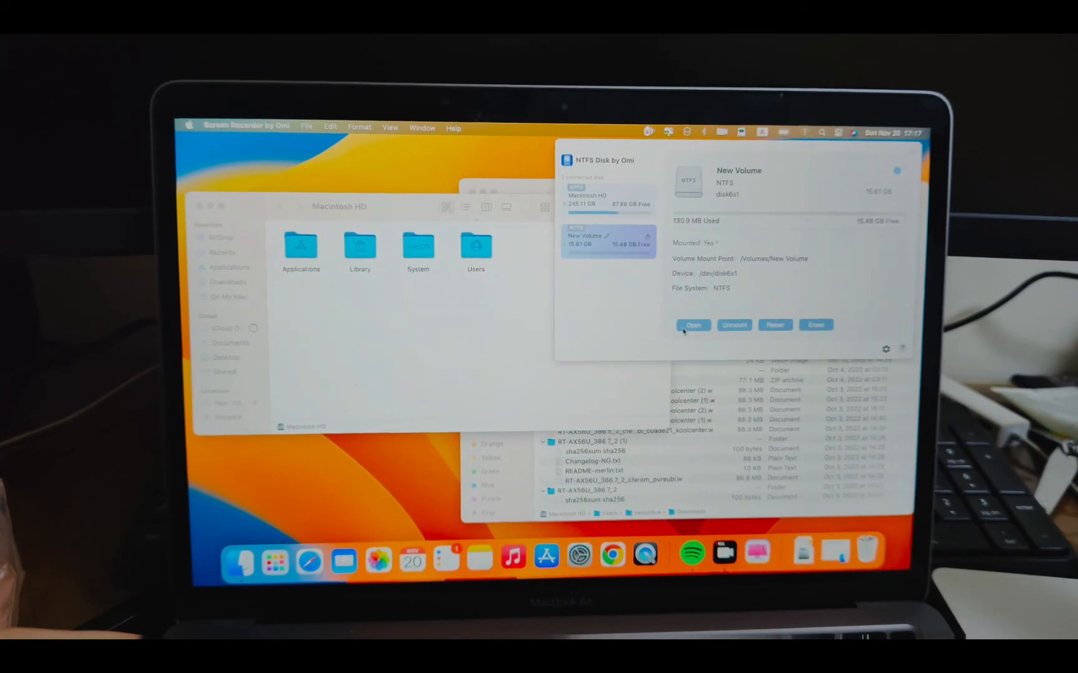
pyautogui.click(693, 325)
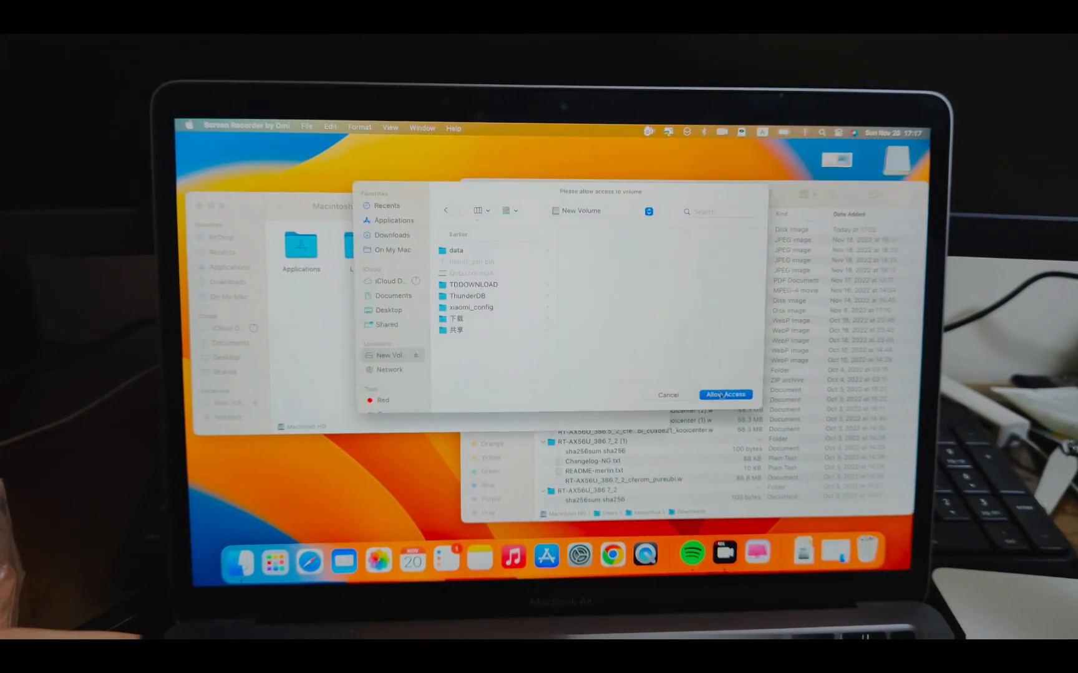
pyautogui.click(724, 394)
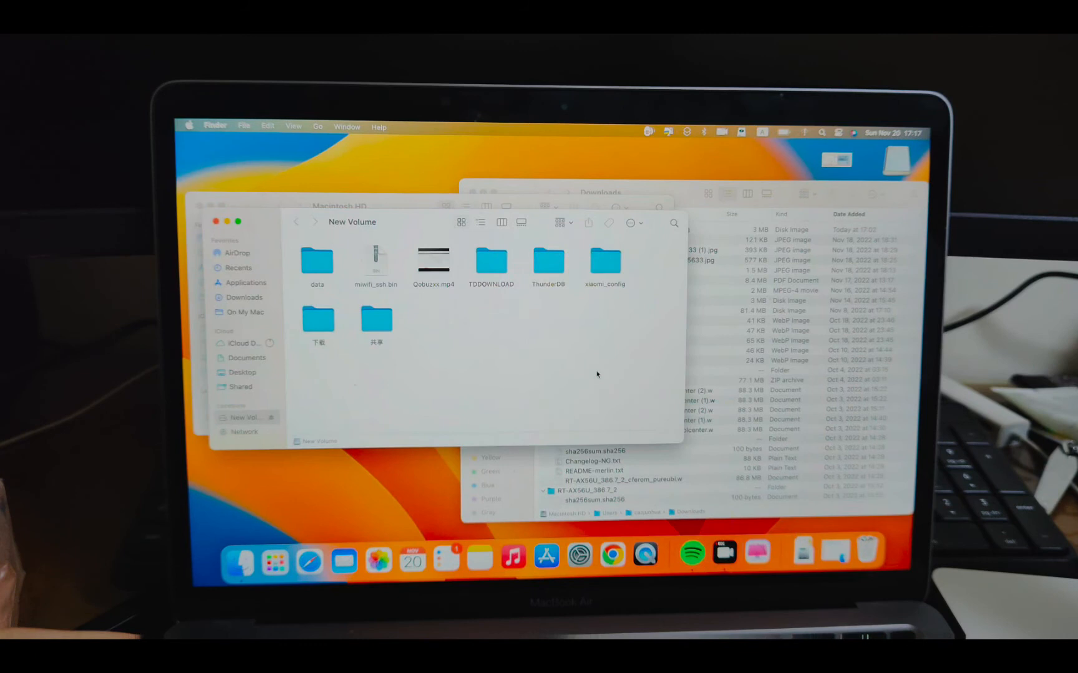
pyautogui.moveTo(565, 368)
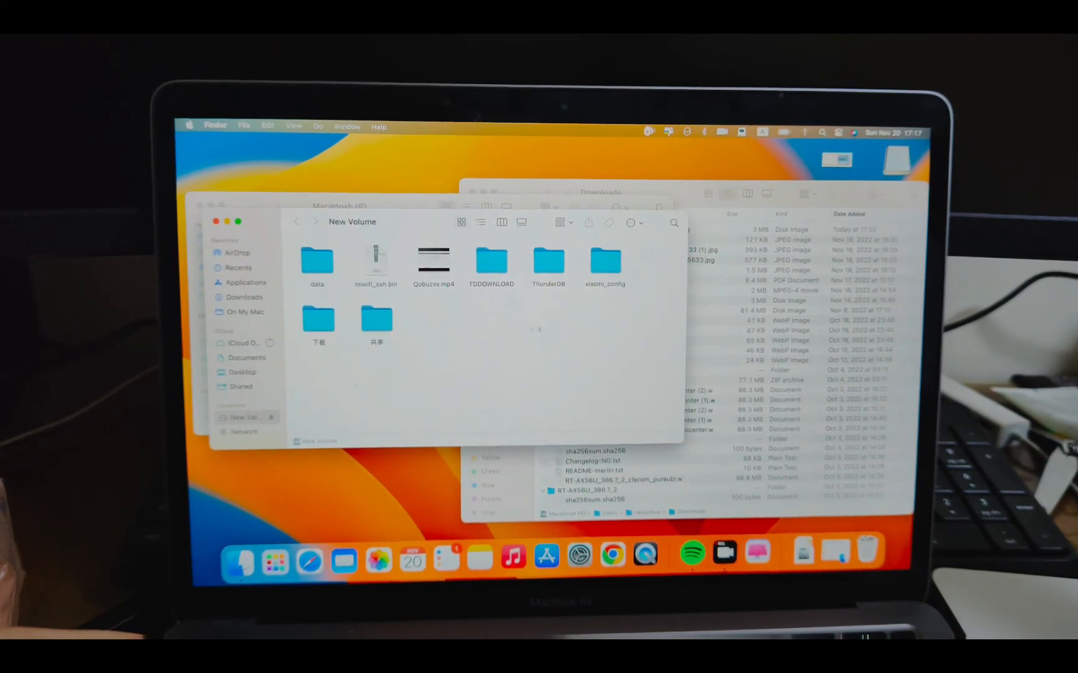
# - Browse the TDDOWNLOAD, 下载 and data folders on New Volume, returning to its root
pyautogui.doubleClick(491, 262)
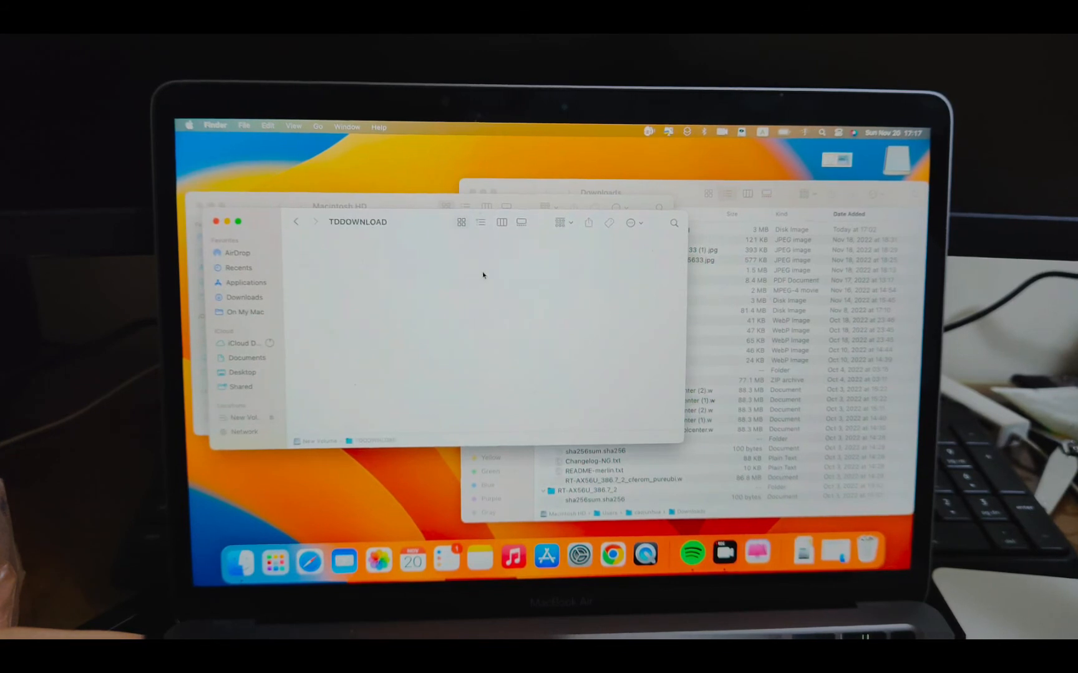
pyautogui.click(296, 220)
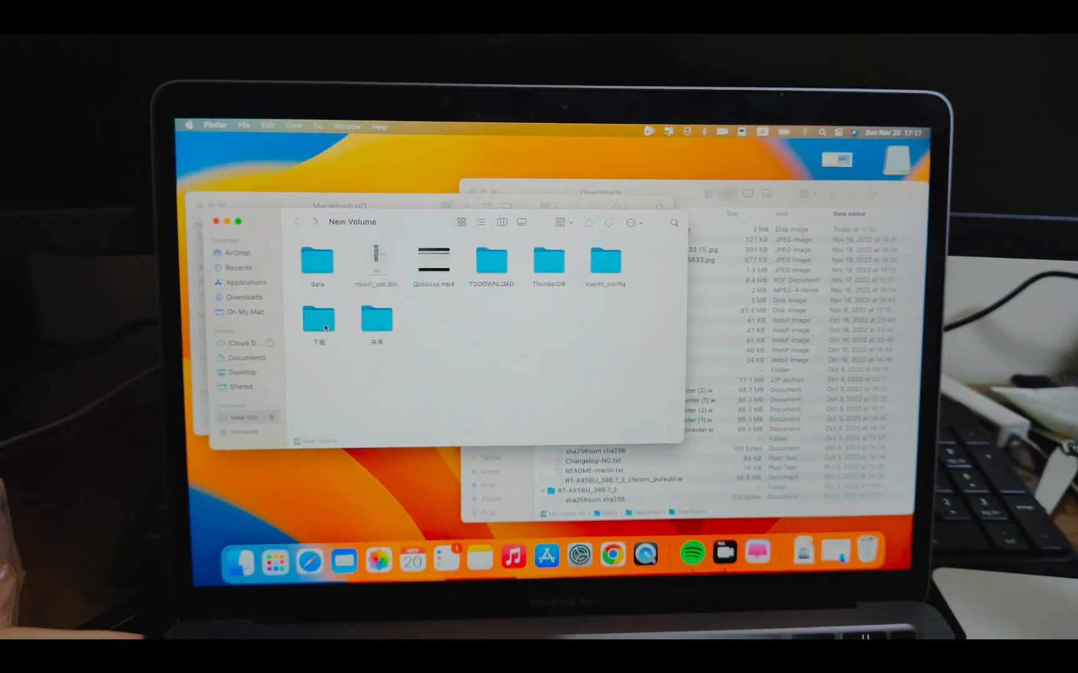
pyautogui.doubleClick(318, 320)
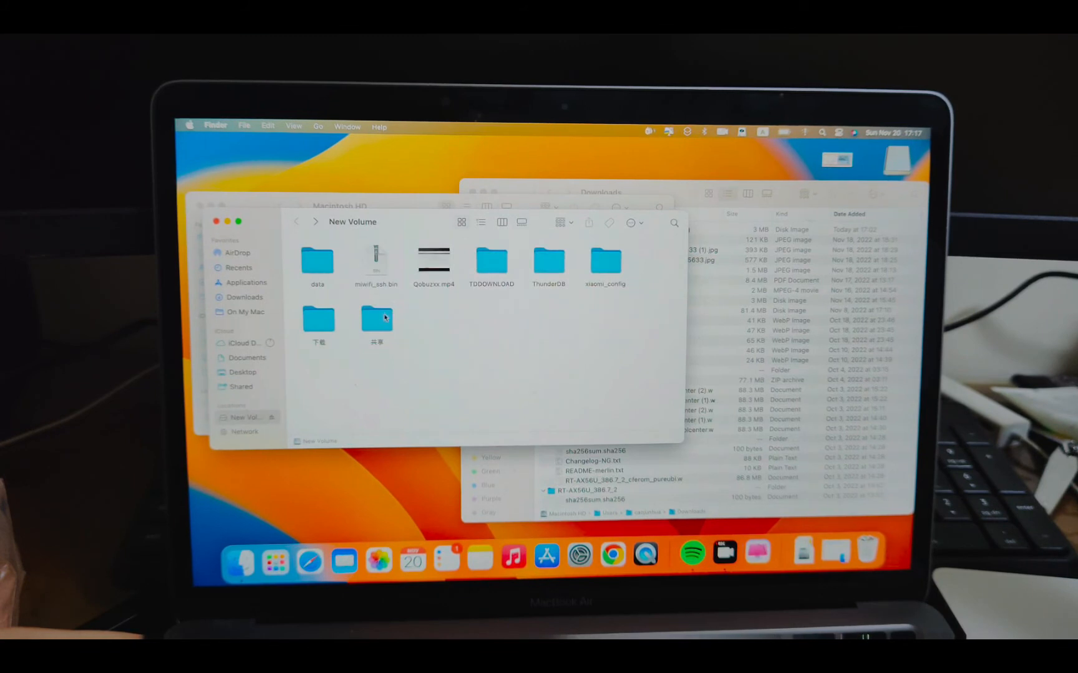
pyautogui.doubleClick(317, 262)
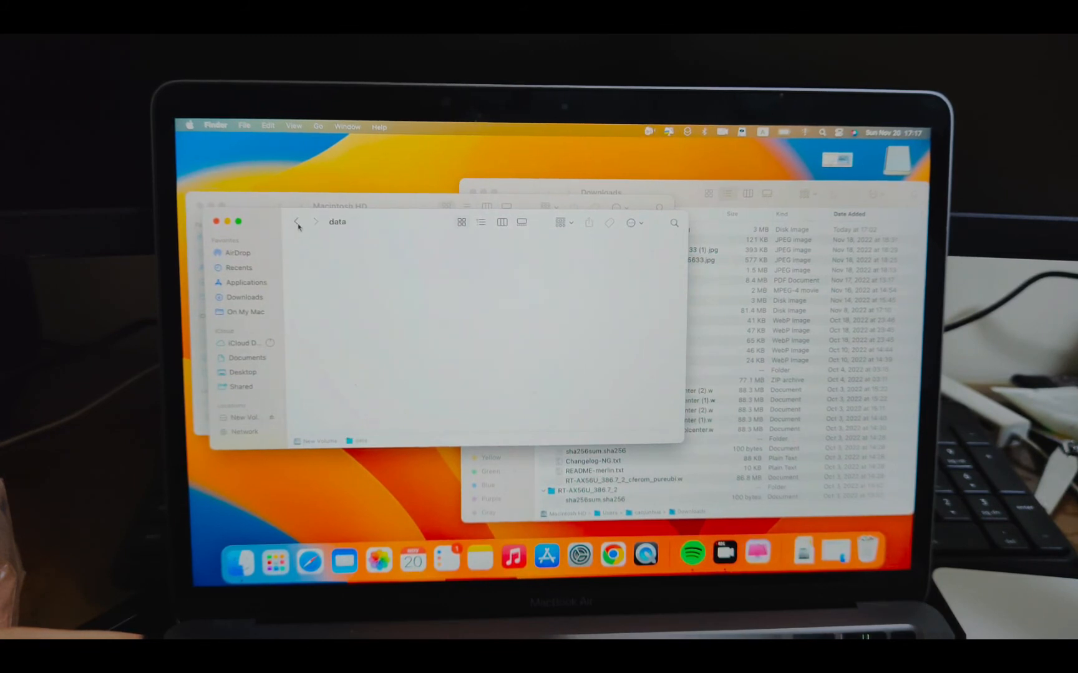
pyautogui.click(296, 222)
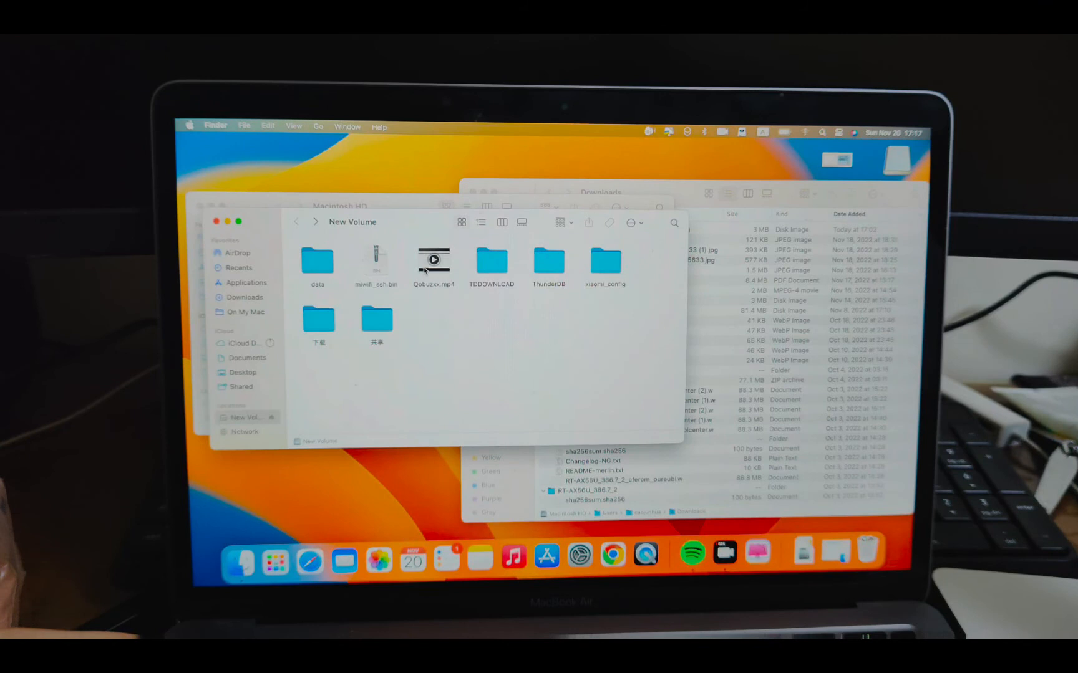
# - Move the MP4 video file on New Volume to the Trash
pyautogui.click(434, 264)
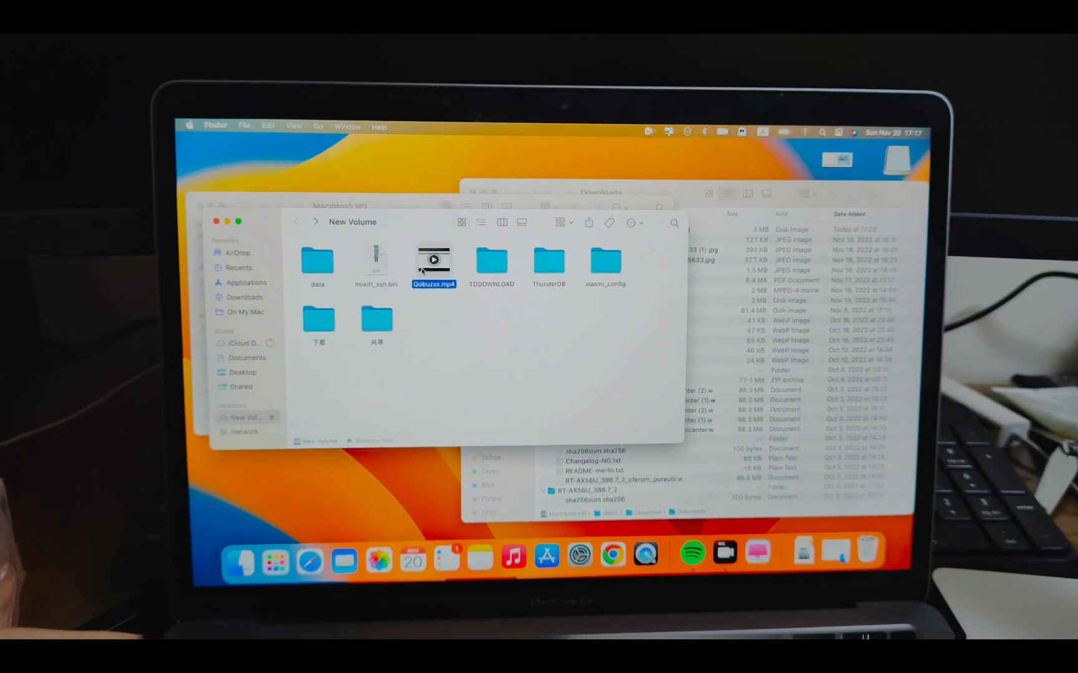
pyautogui.rightClick(432, 265)
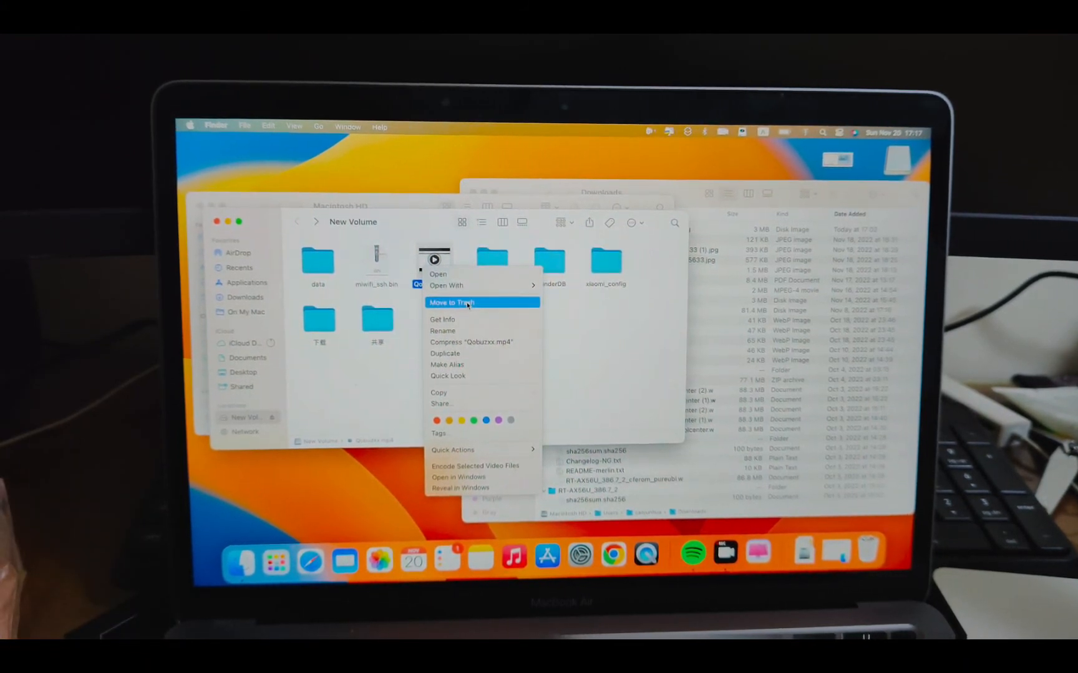
pyautogui.click(450, 302)
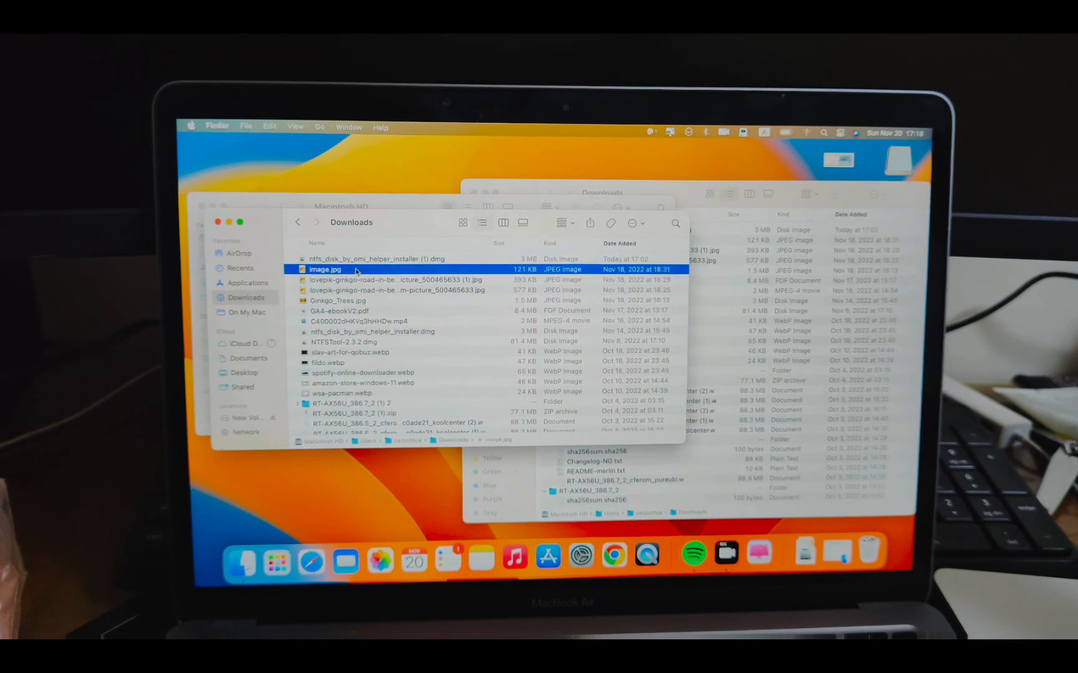
# - Copy image.jpg from Downloads and paste it onto the New Volume drive
pyautogui.rightClick(324, 270)
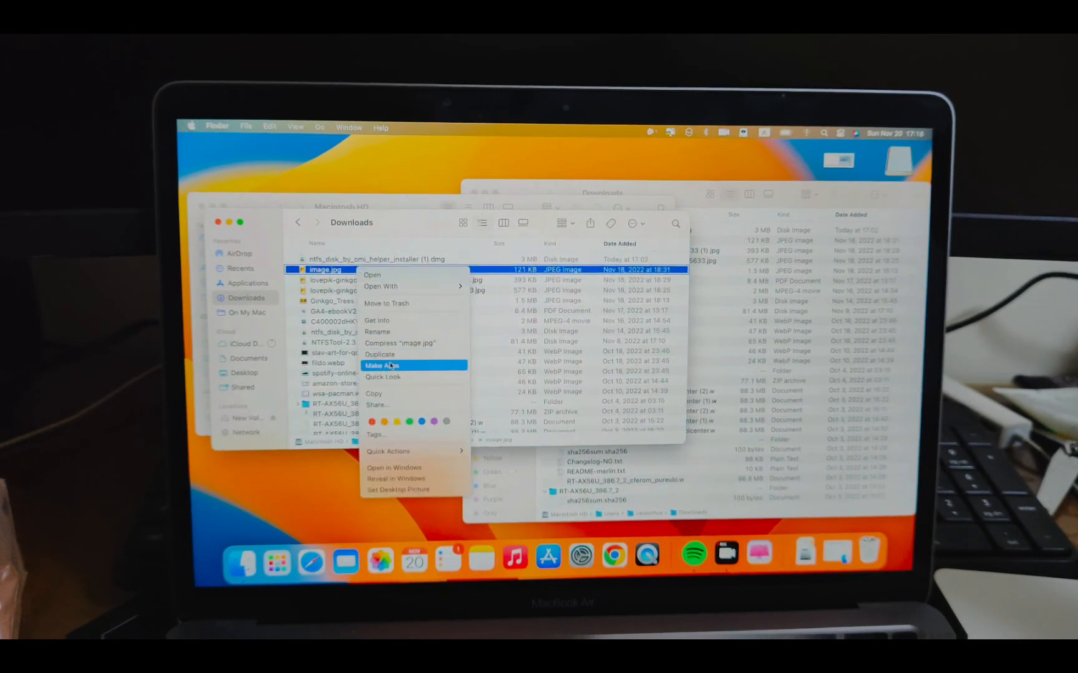
pyautogui.moveTo(396, 393)
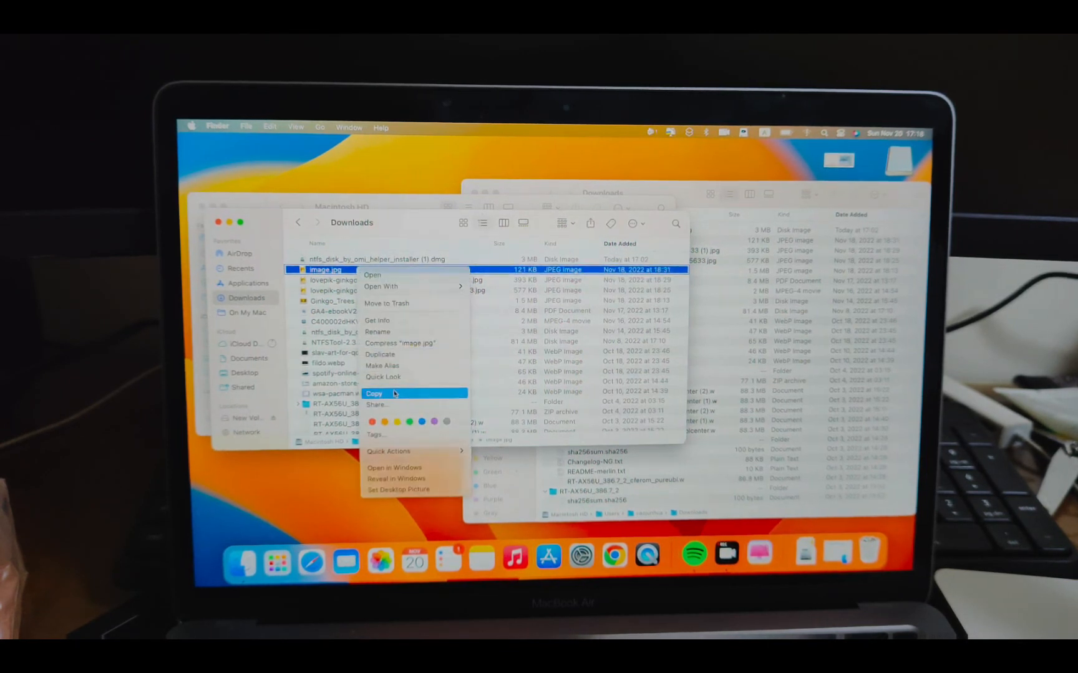
pyautogui.click(376, 393)
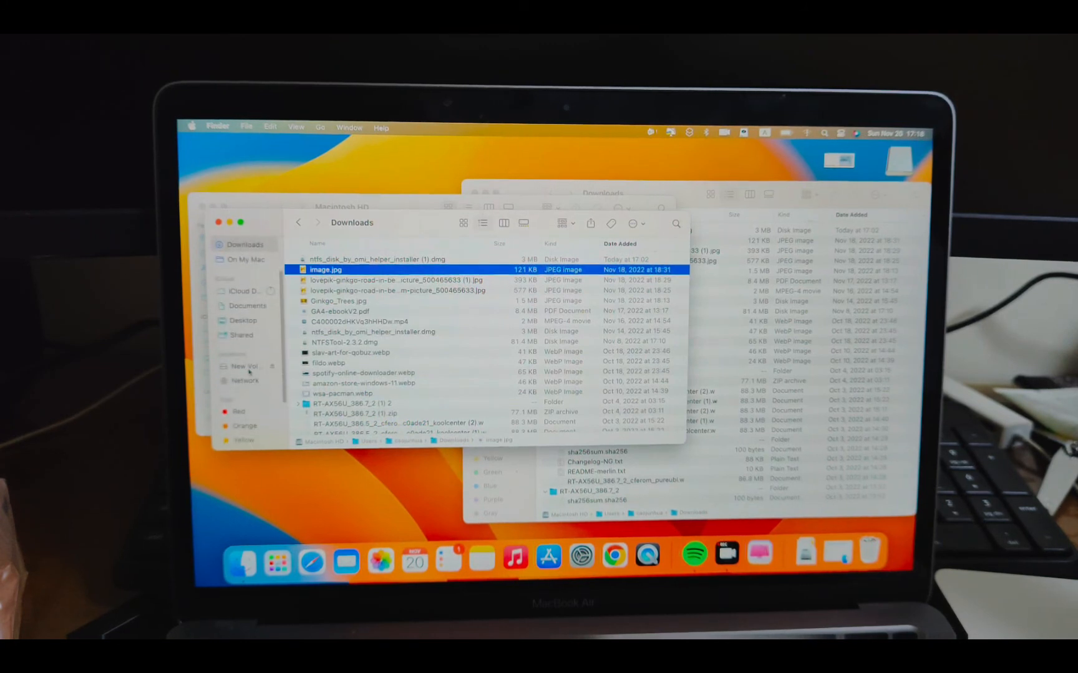
pyautogui.click(245, 367)
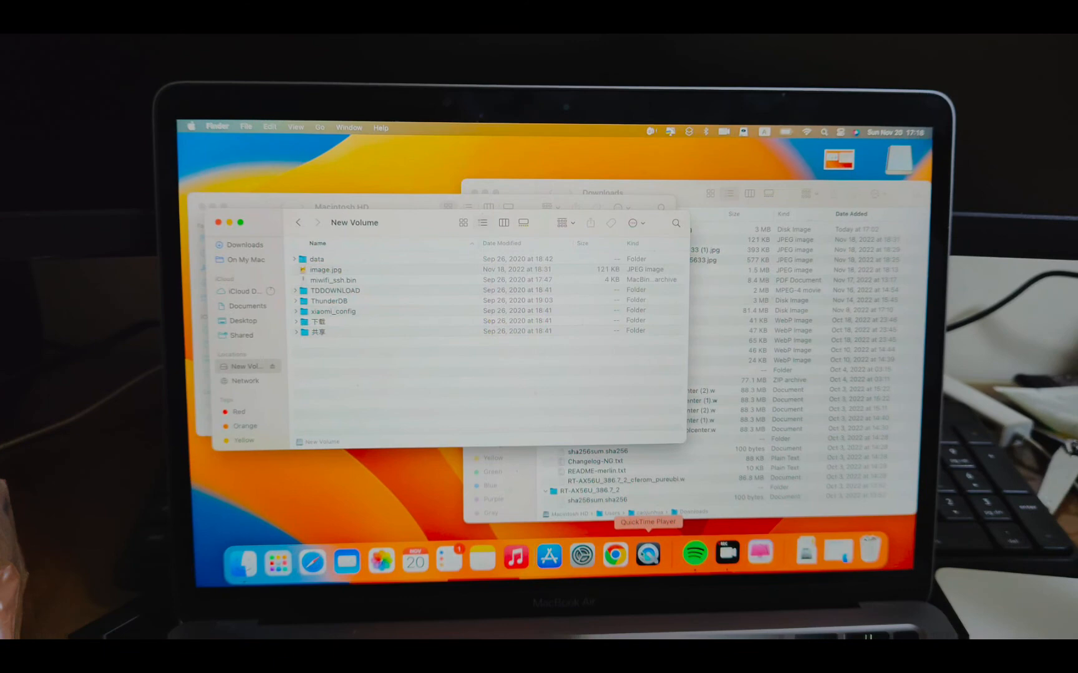
pyautogui.click(548, 556)
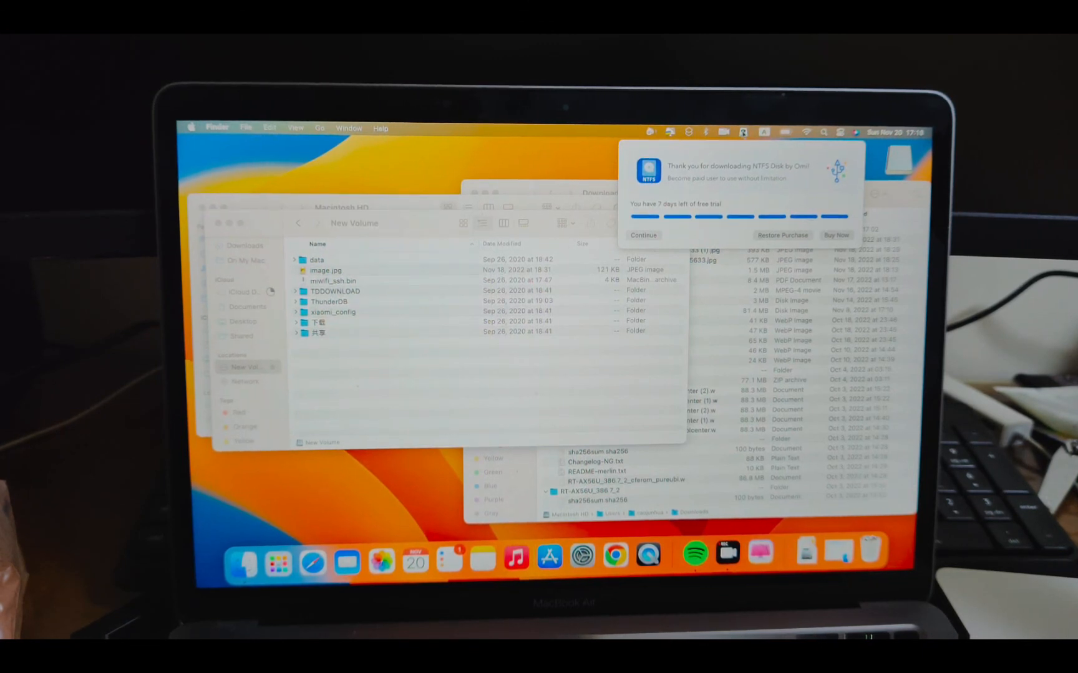
# - Continue the free trial and view the $3.99 monthly, $9.49 yearly, $19.99 lifetime plans
pyautogui.click(642, 234)
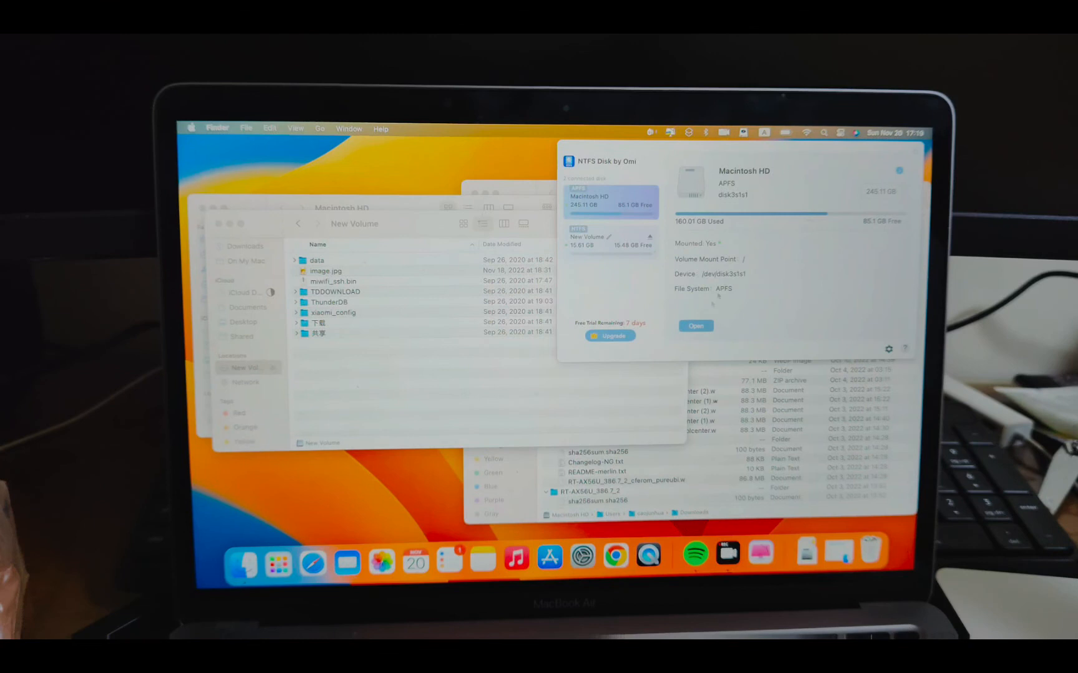
pyautogui.click(610, 335)
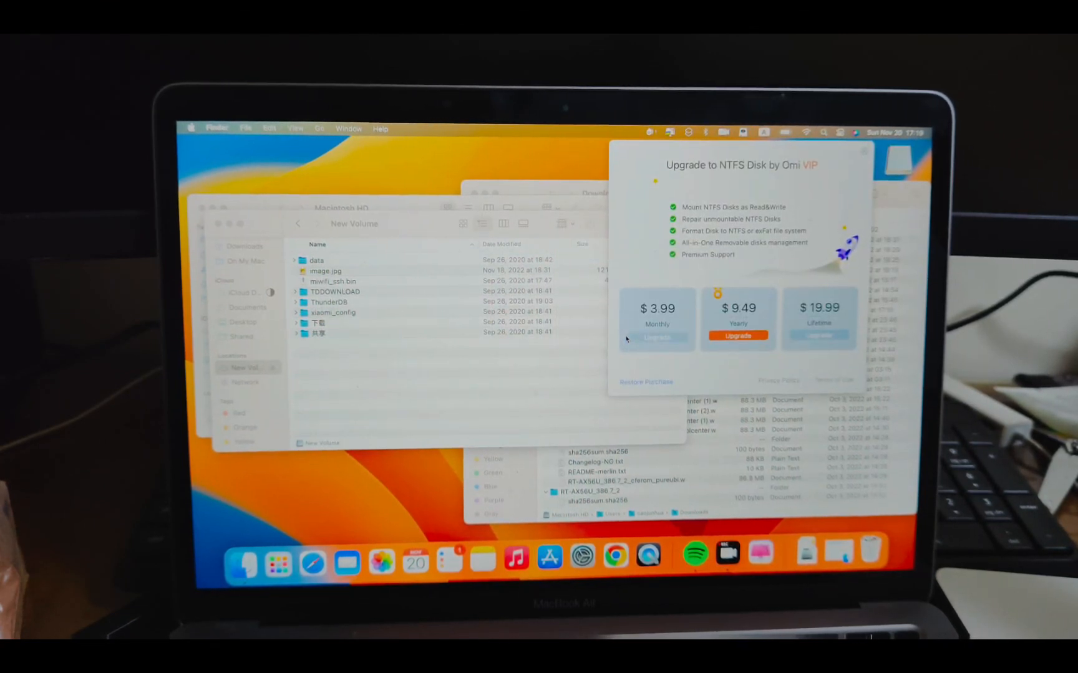
pyautogui.moveTo(790, 360)
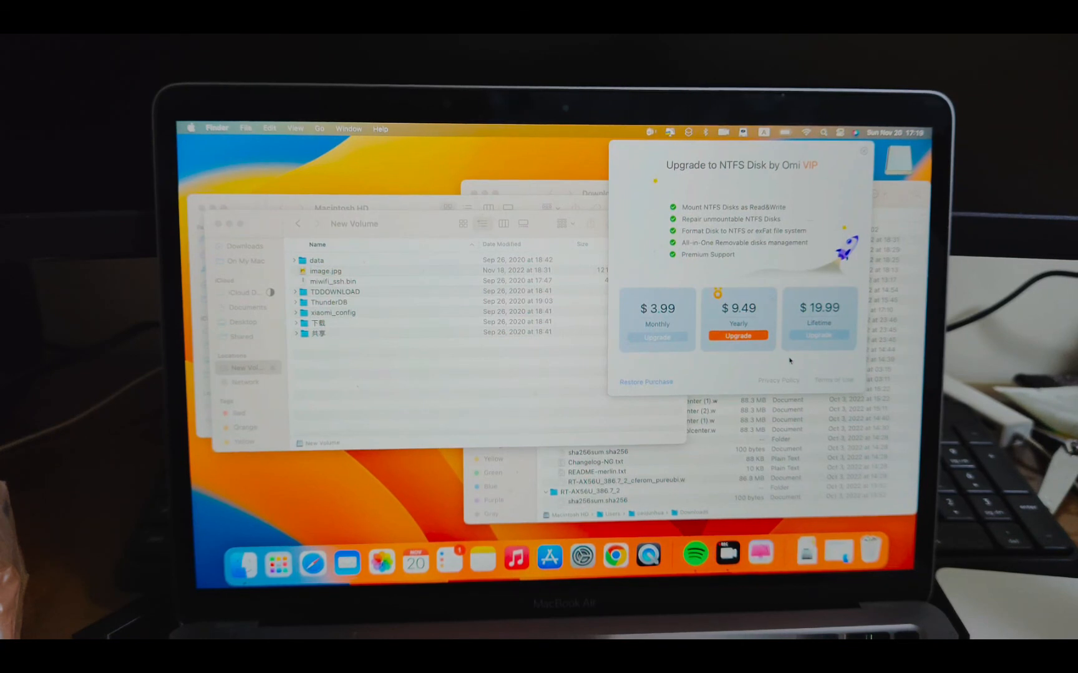